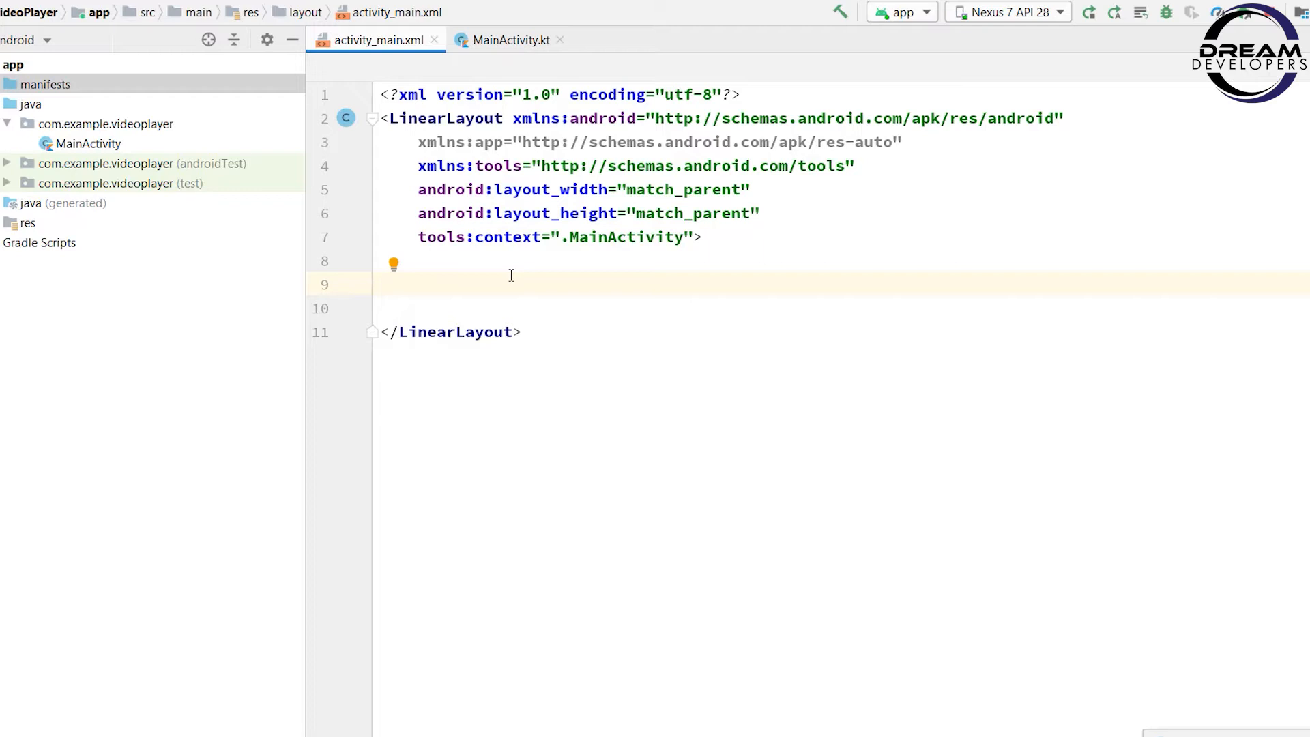
Step: Insert a VideoView with default full-size attributes and id '@+id/videoview' in activity_main.xml
{"action": "type", "text": "<Vi"}
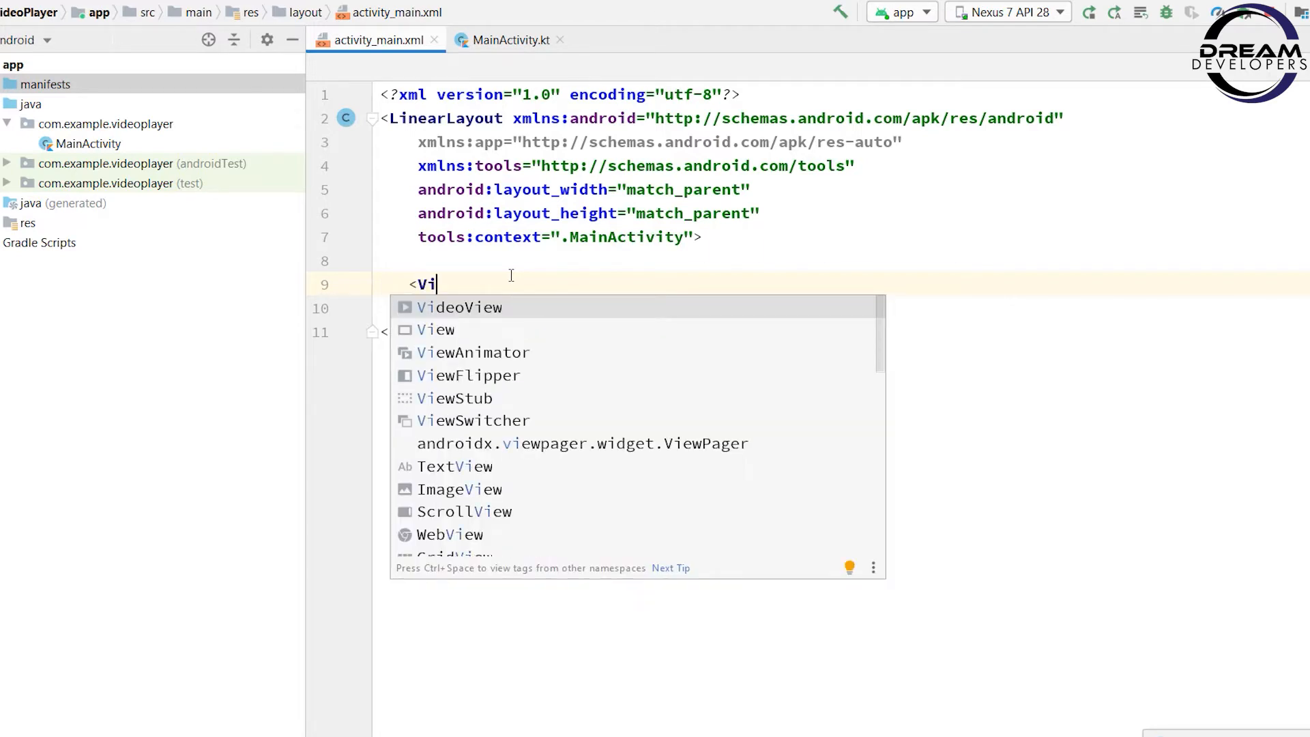
{"action": "left_click", "coordinate": [458, 306]}
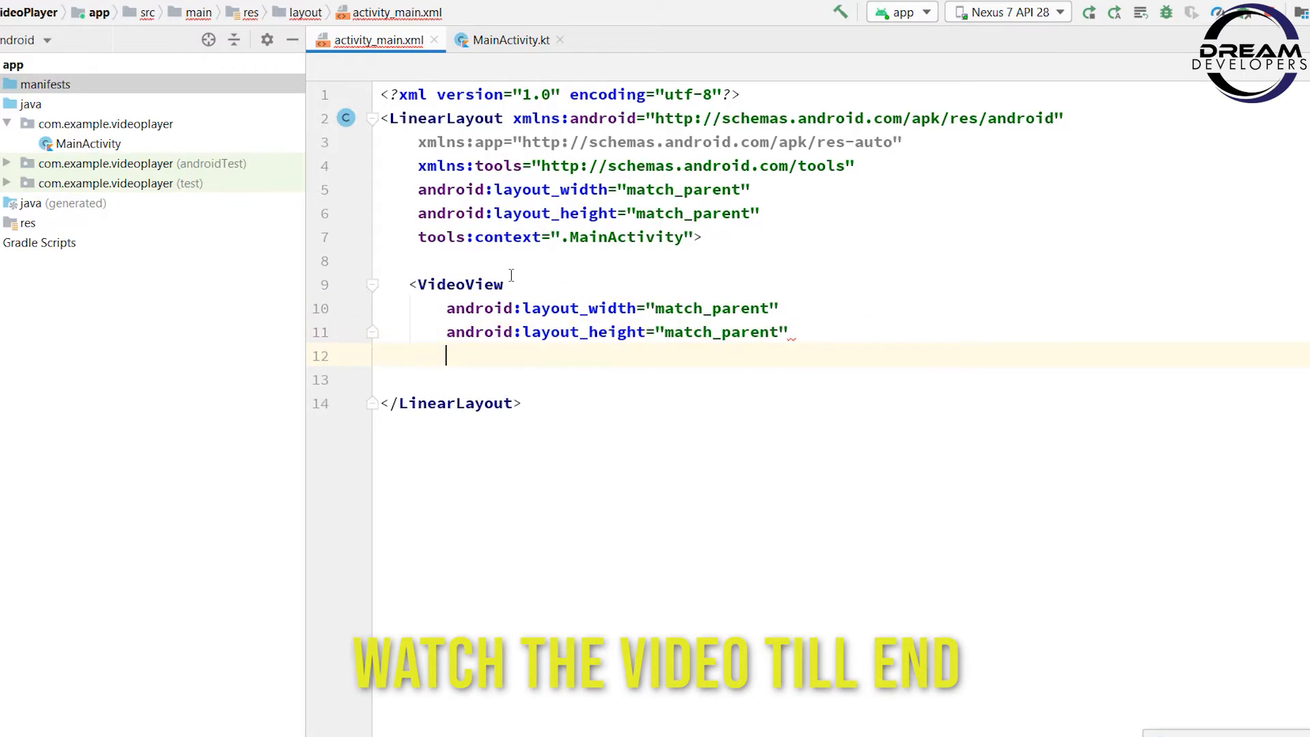
{"action": "type", "text": "android:id=\""}
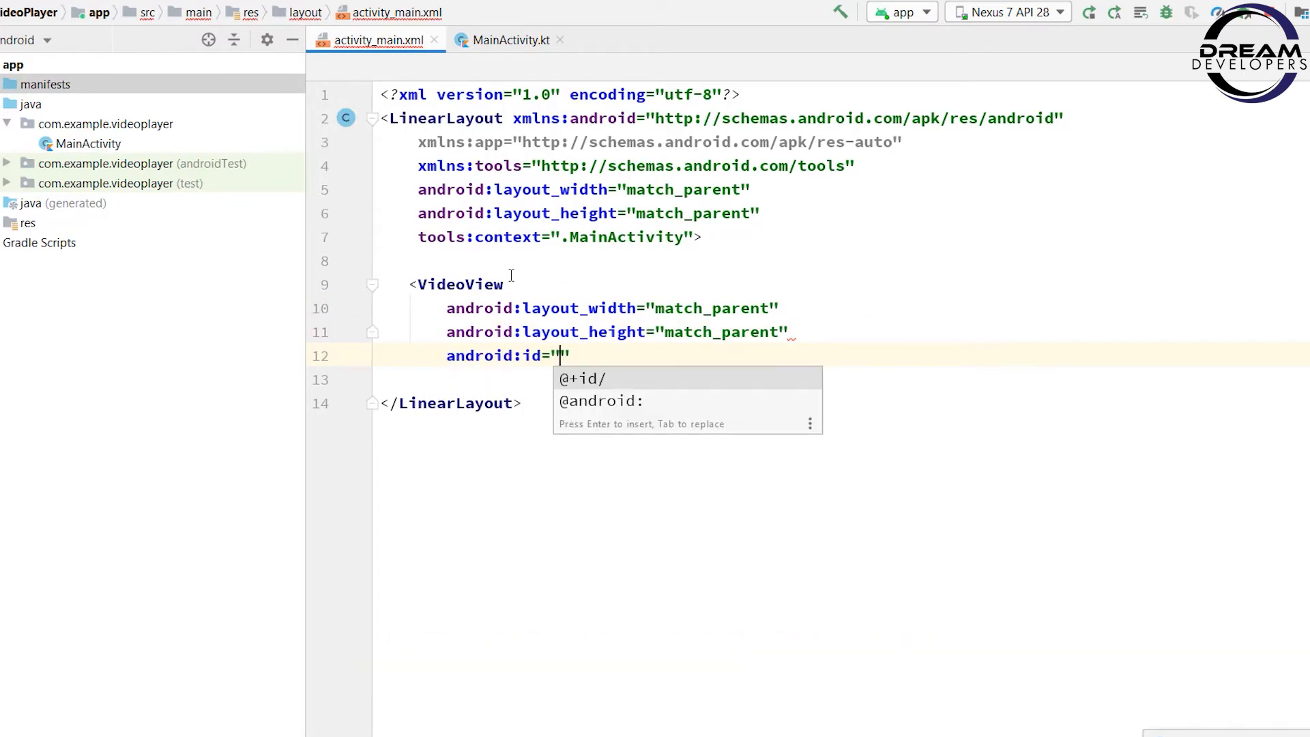
{"action": "type", "text": "@+id/vi"}
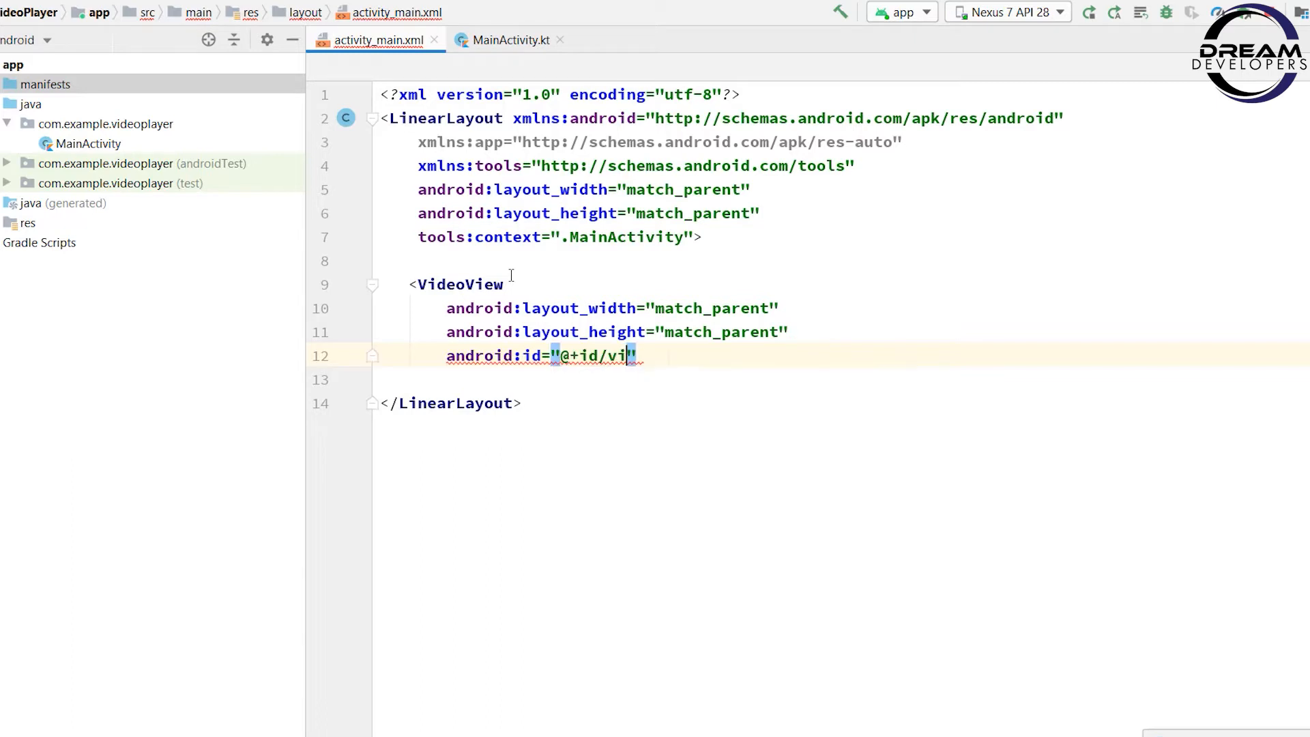
{"action": "type", "text": "eoview\"/>"}
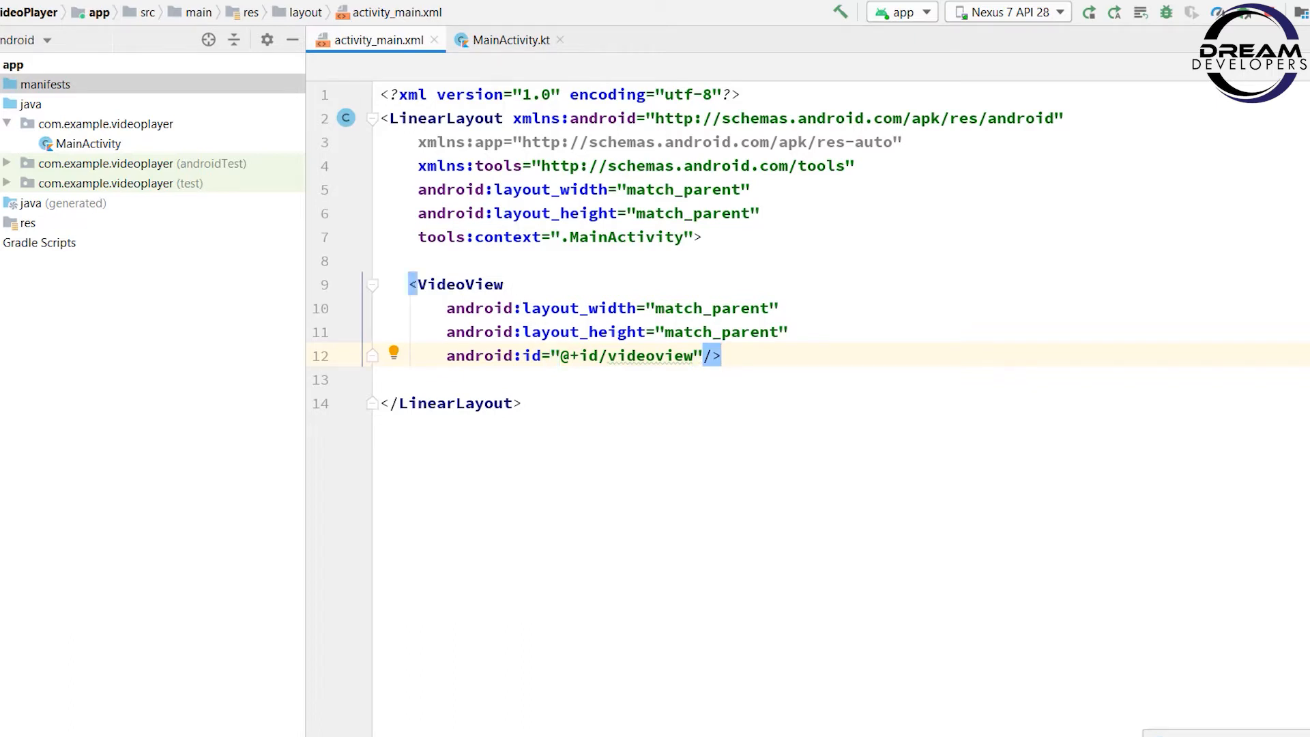
Step: In onCreate, declare var videoView: VideoView = findViewById(R.id.videoview)
{"action": "type", "text": "v"}
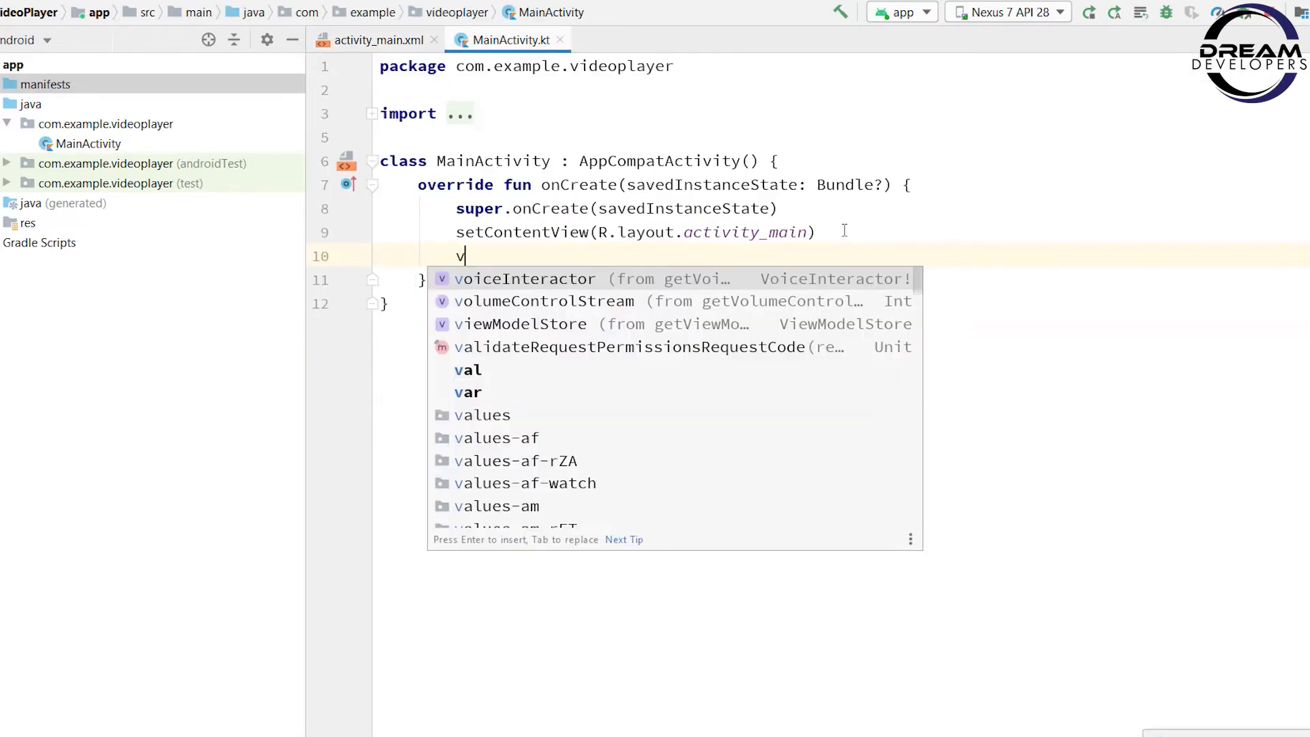
{"action": "type", "text": "ar"}
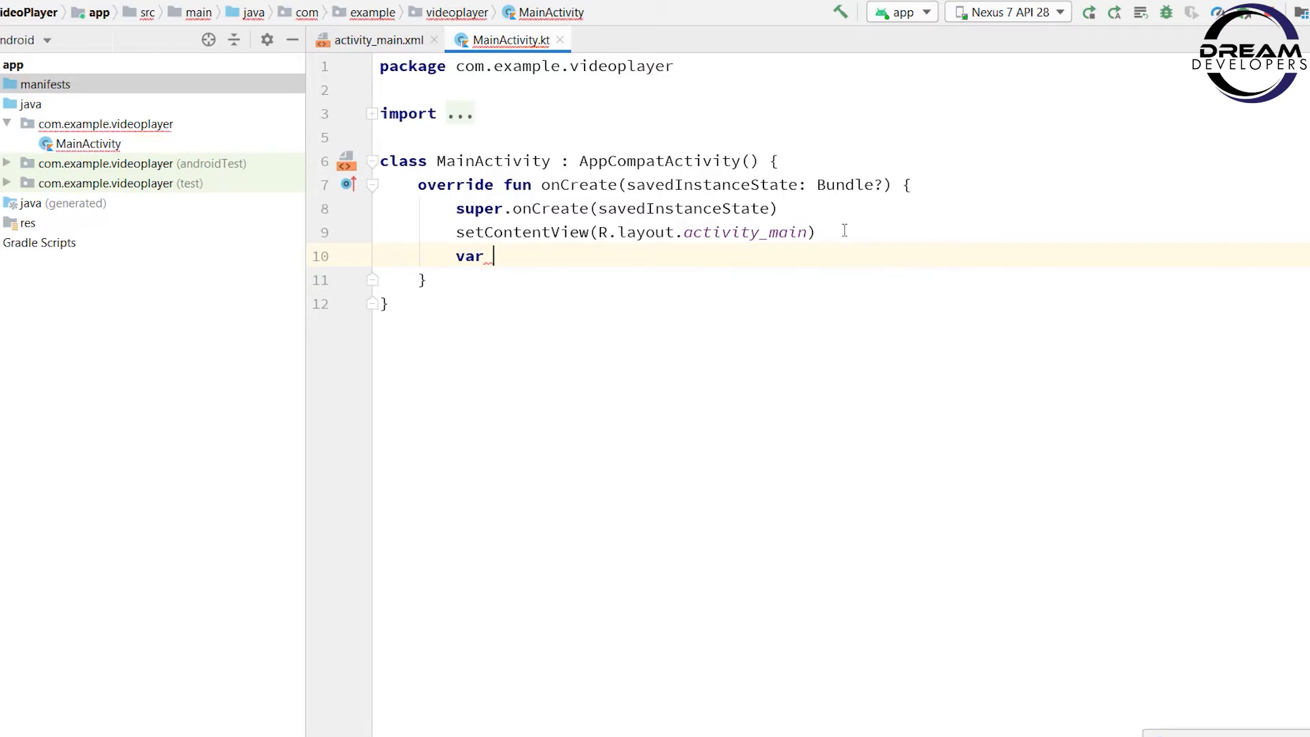
{"action": "type", "text": "videoView :"}
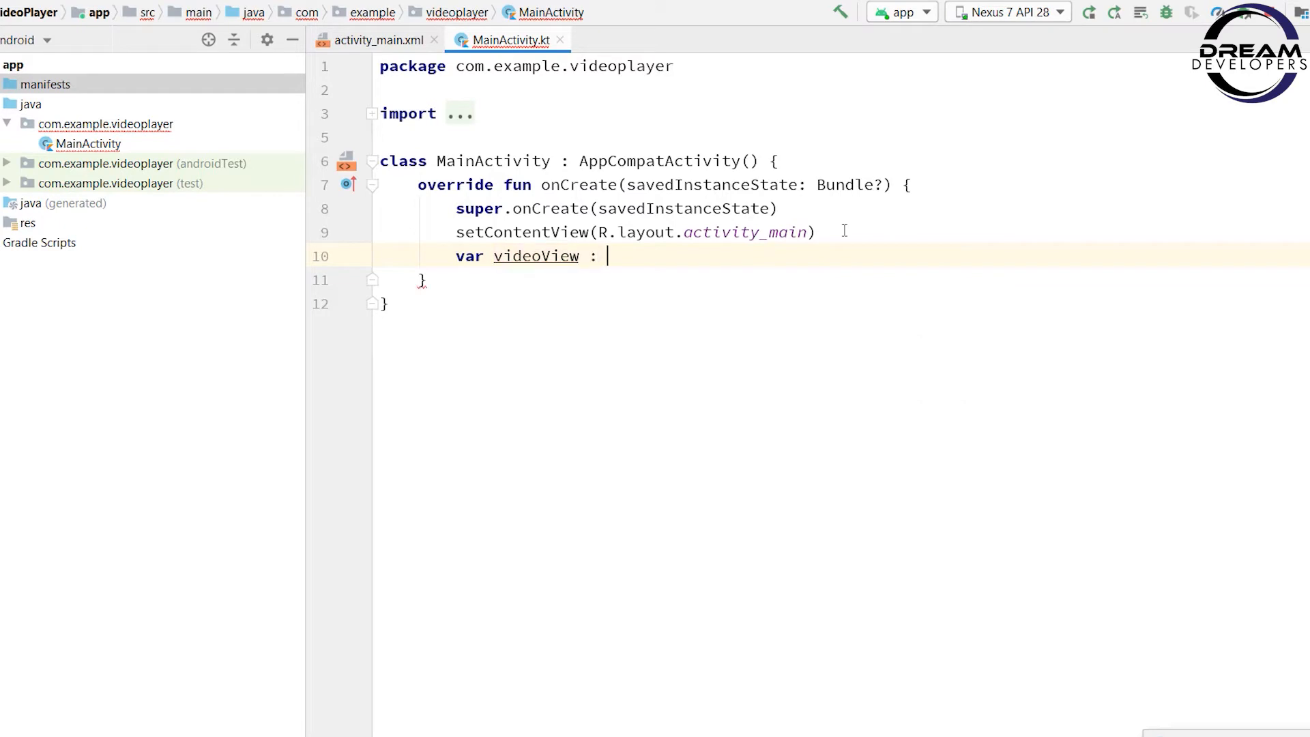
{"action": "type", "text": "VideoView"}
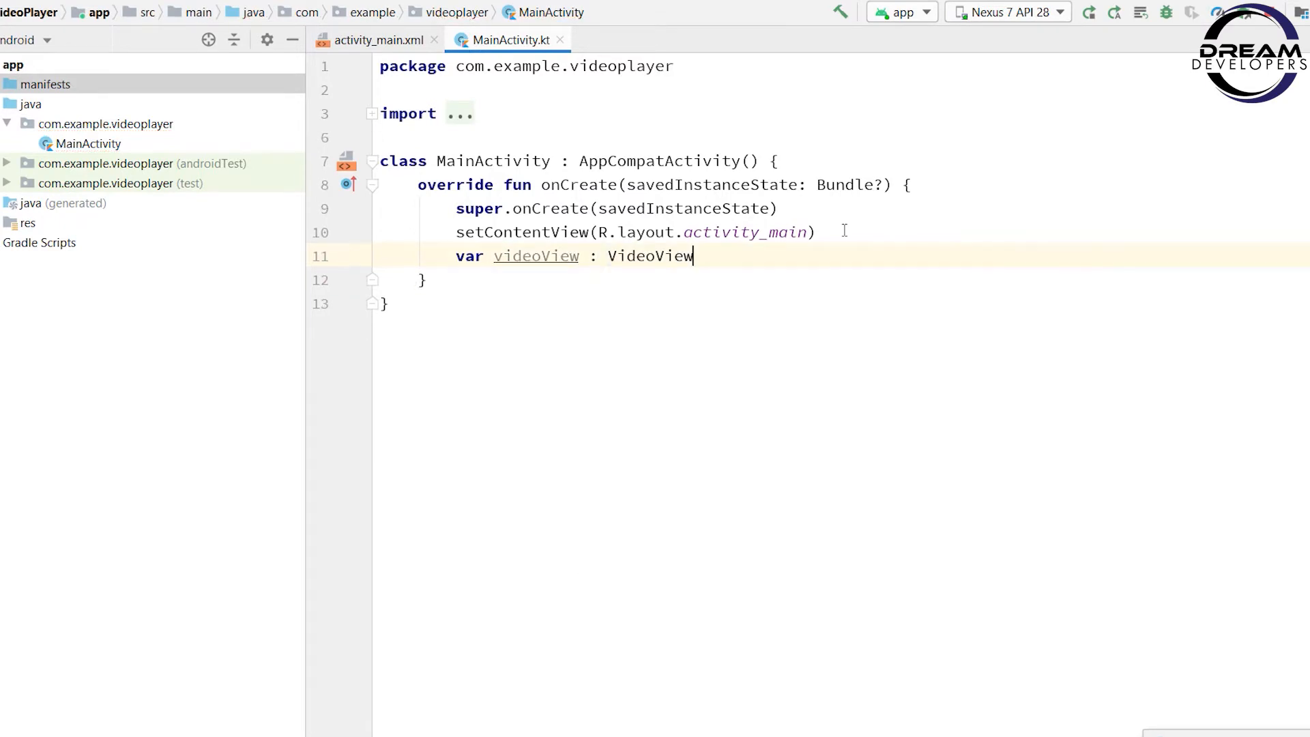
{"action": "type", "text": "= findViewById()"}
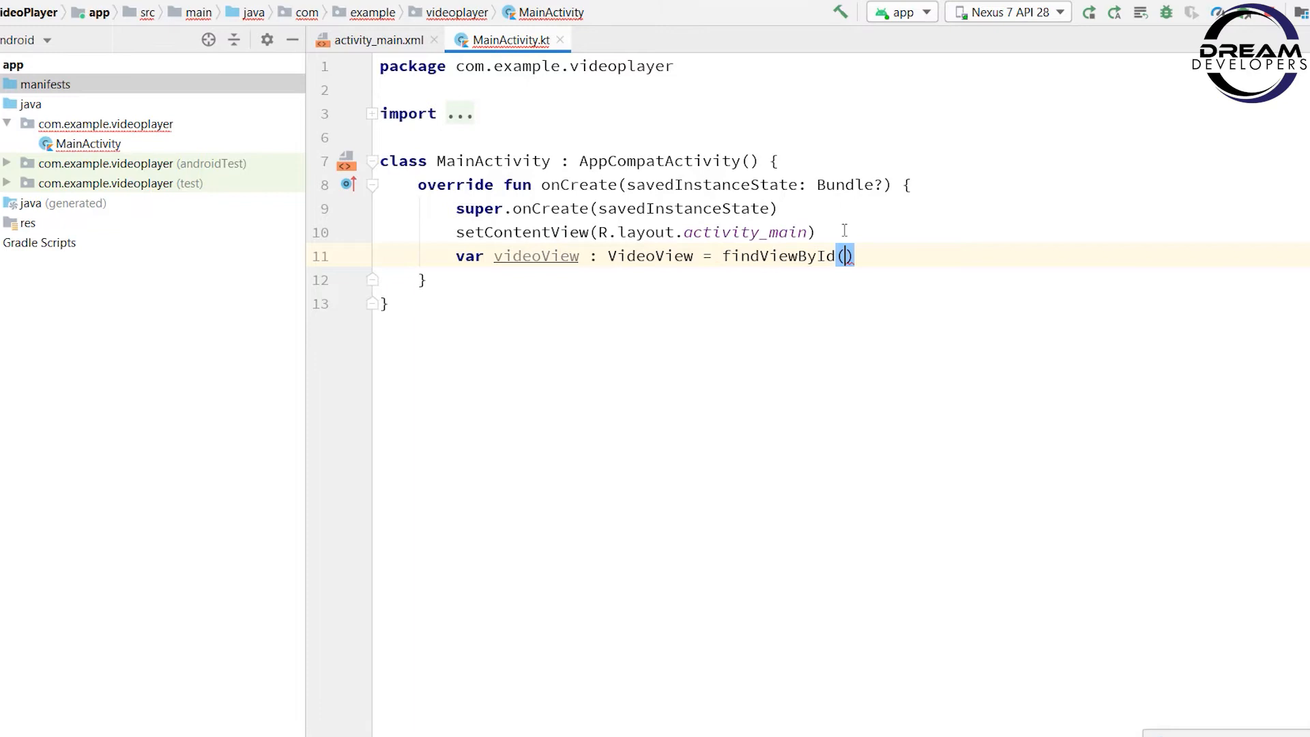
{"action": "type", "text": "R.i"}
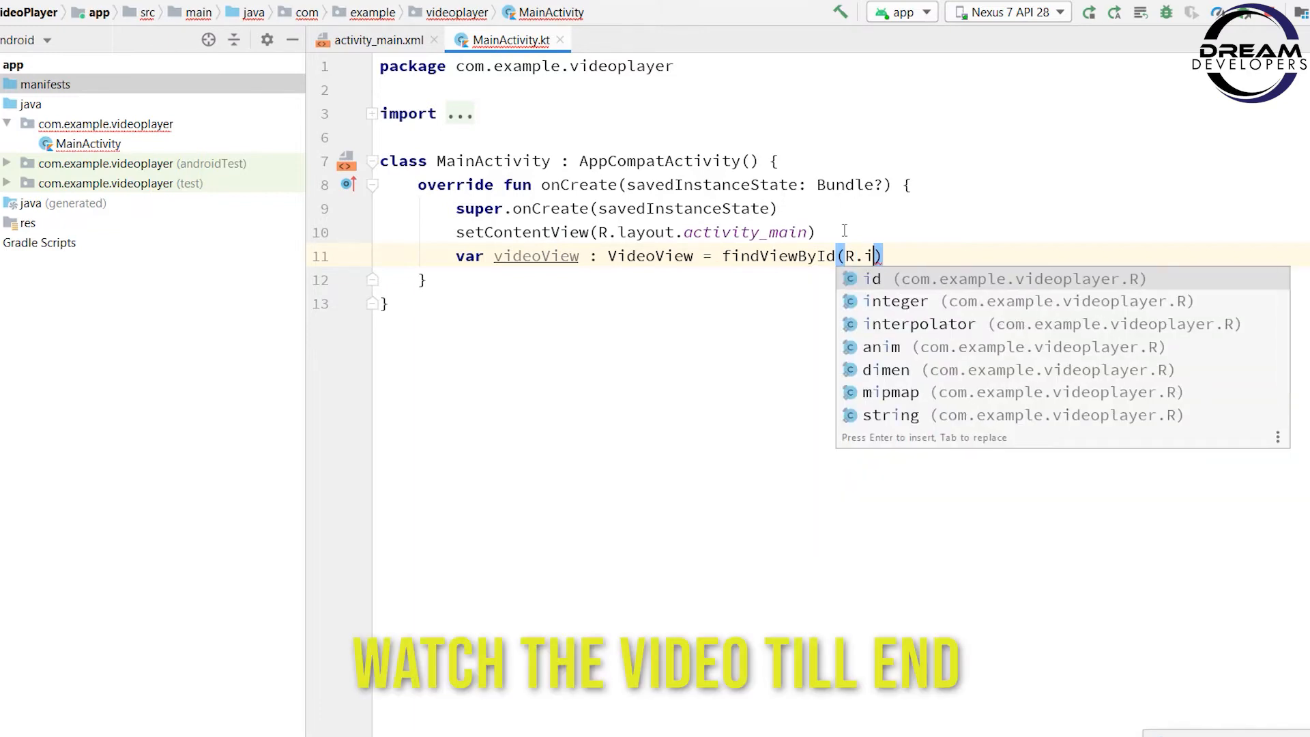
{"action": "type", "text": "d."}
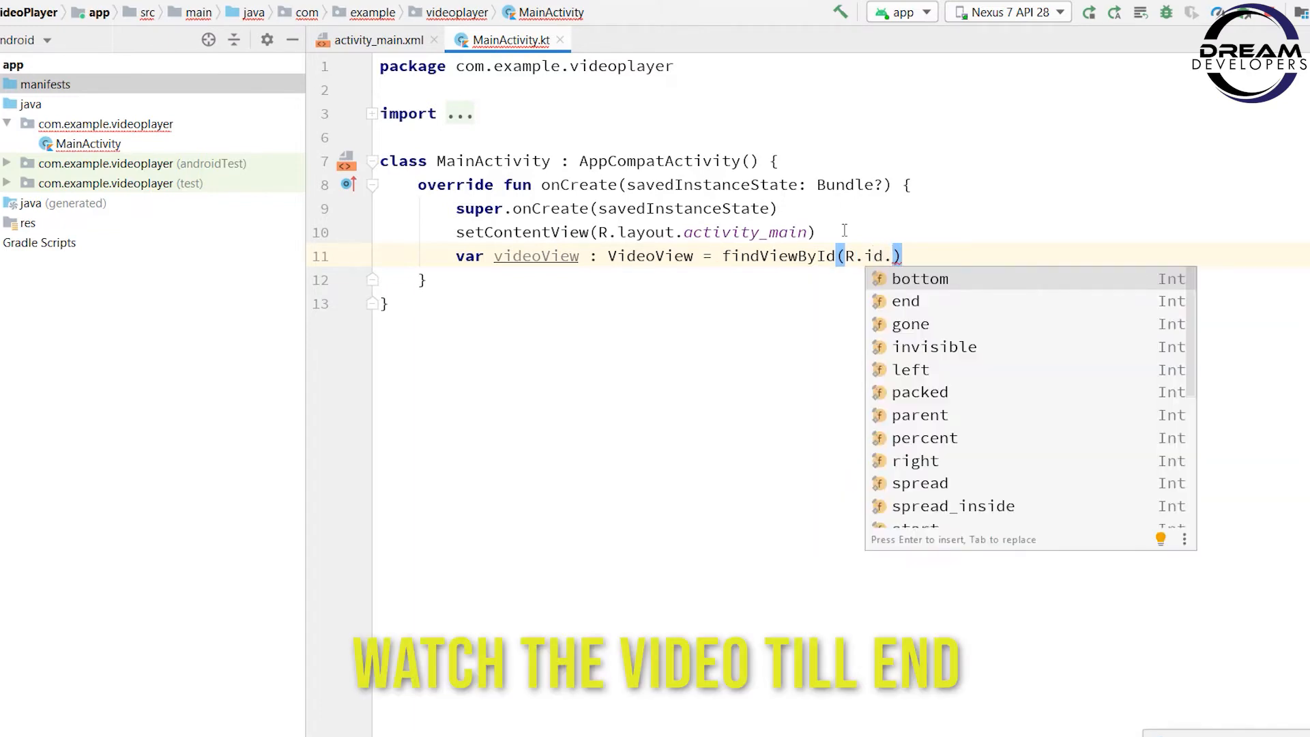
{"action": "type", "text": "videoview"}
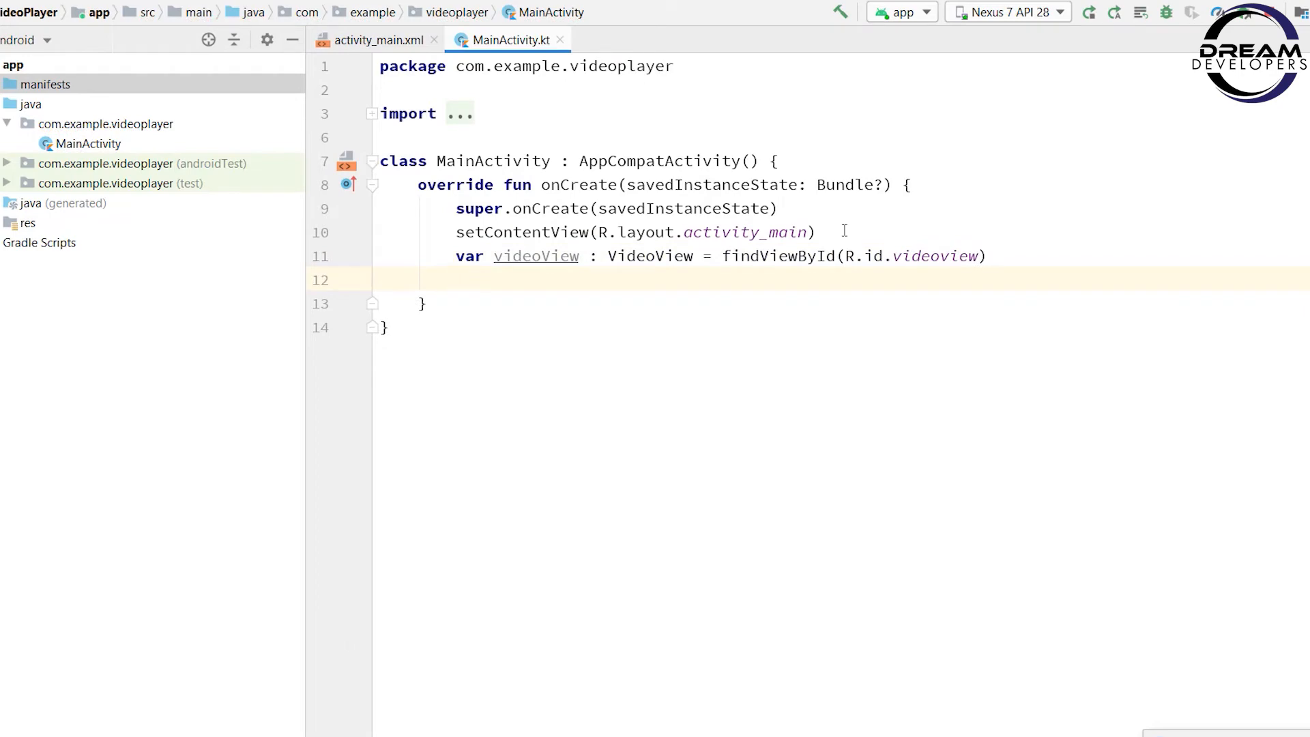
Step: Declare val mediaController: MediaController and assign it MediaController(this)
{"action": "type", "text": "val"}
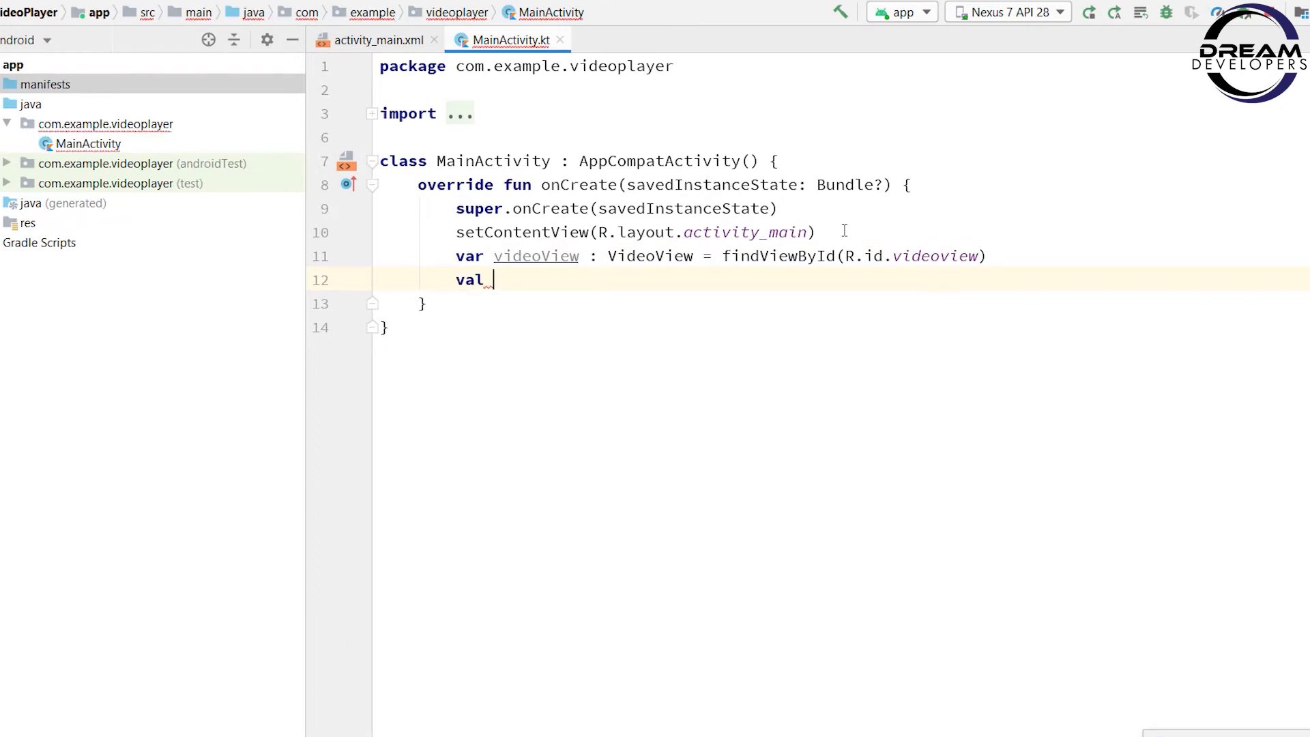
{"action": "type", "text": "mediaController"}
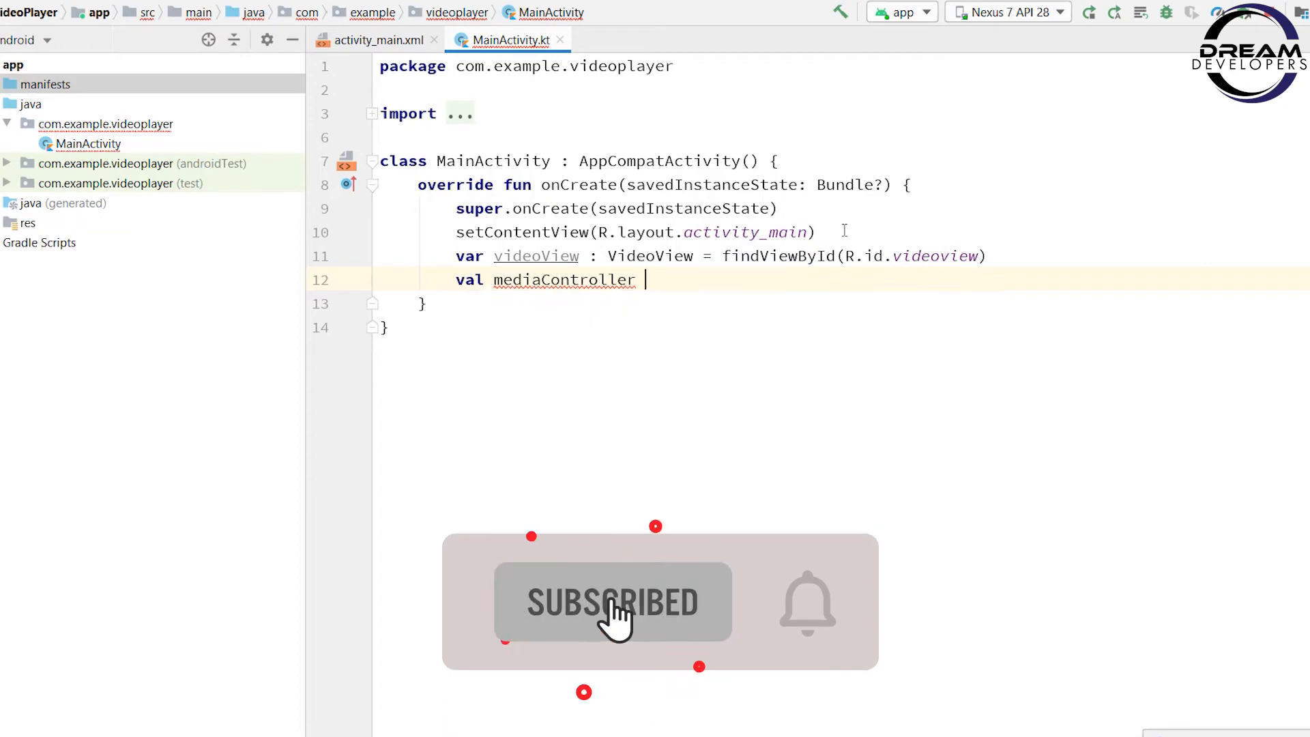
{"action": "type", "text": ": MediaController"}
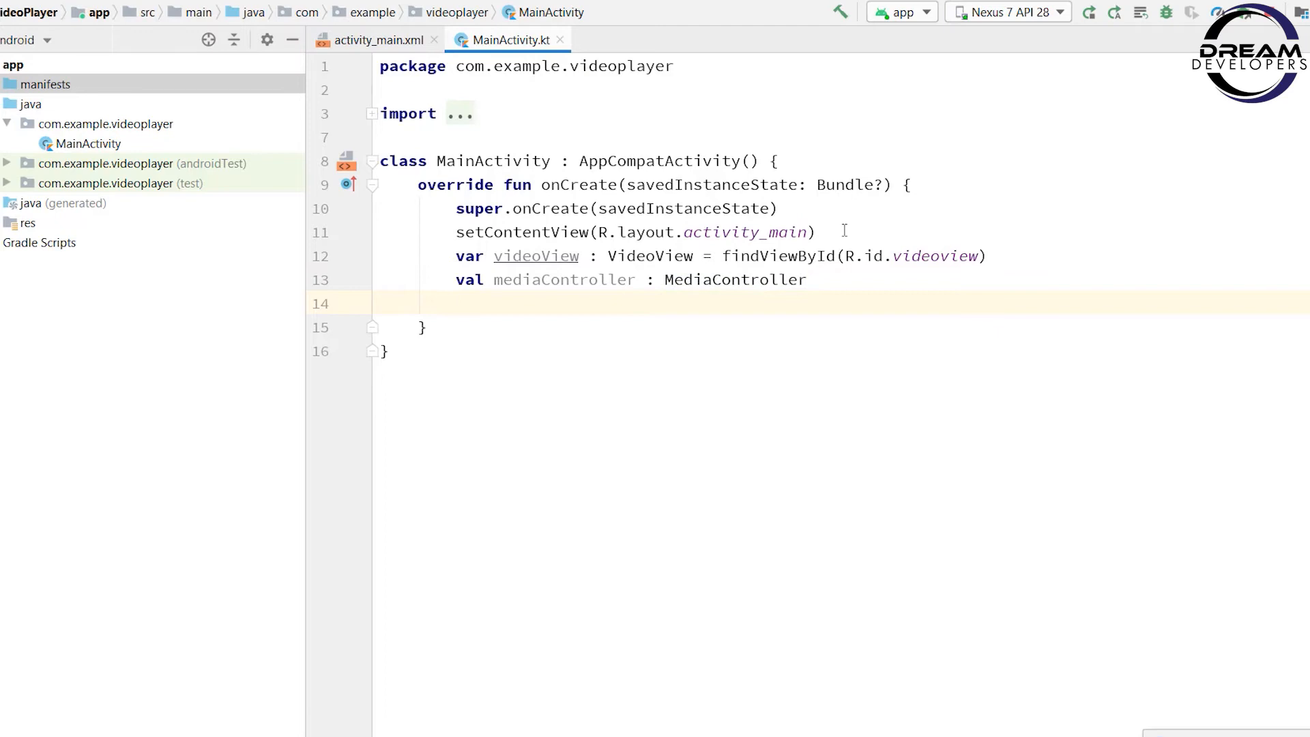
{"action": "left_click", "coordinate": [455, 303]}
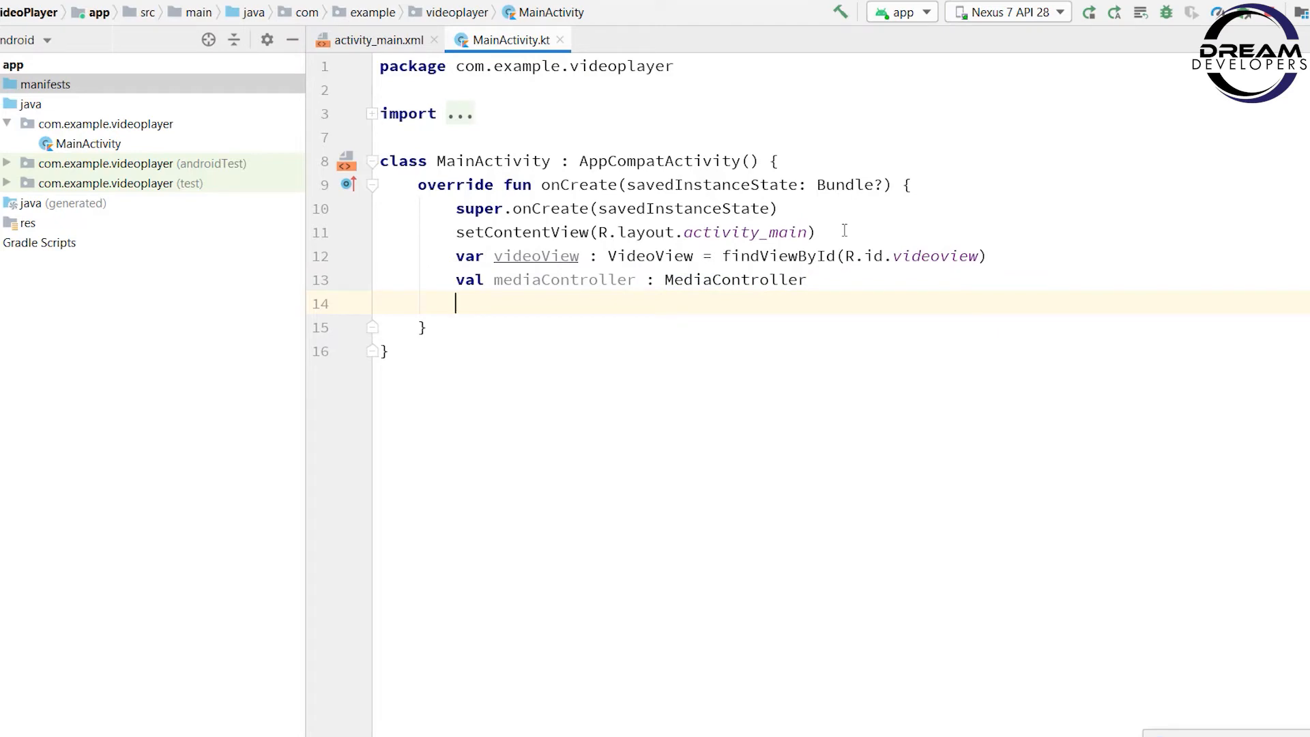
{"action": "type", "text": "mediaController"}
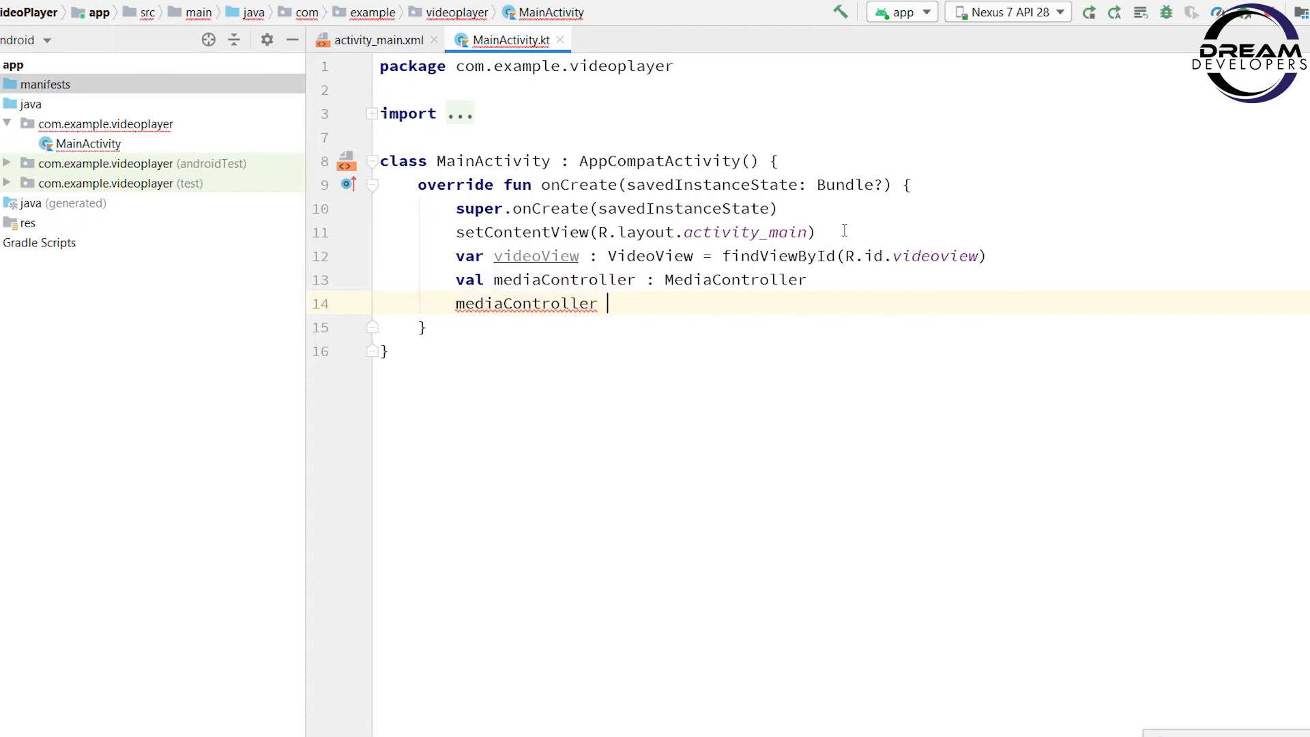
{"action": "type", "text": "="}
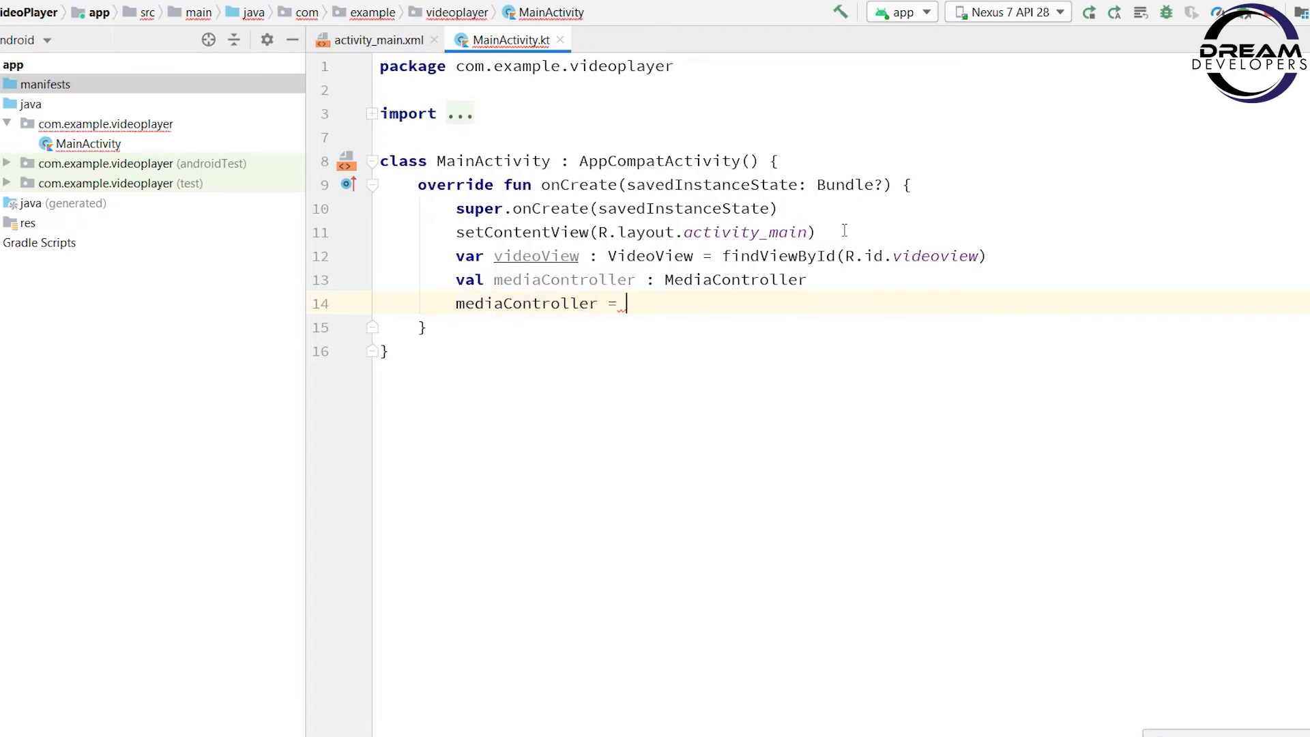
{"action": "type", "text": "MediaController(this"}
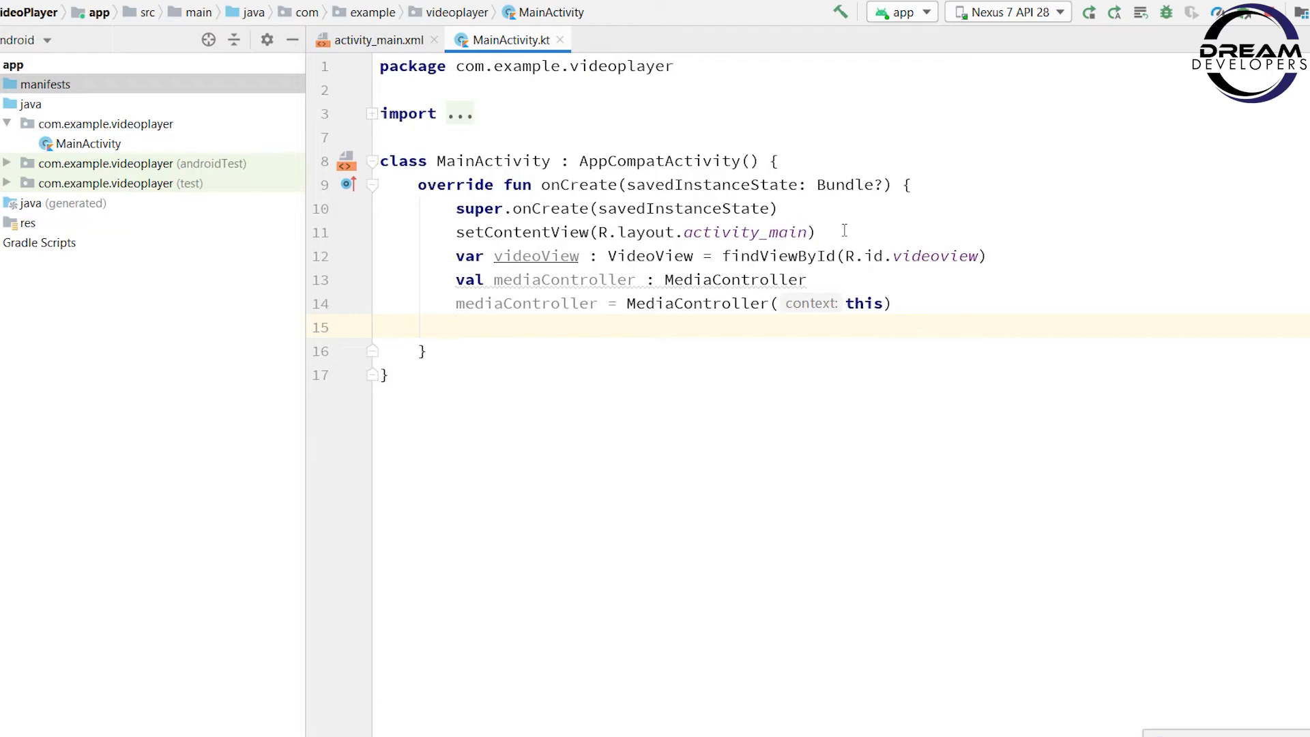
Step: Anchor the controller with mediaController.setAnchorView(videoView)
{"action": "type", "text": "m"}
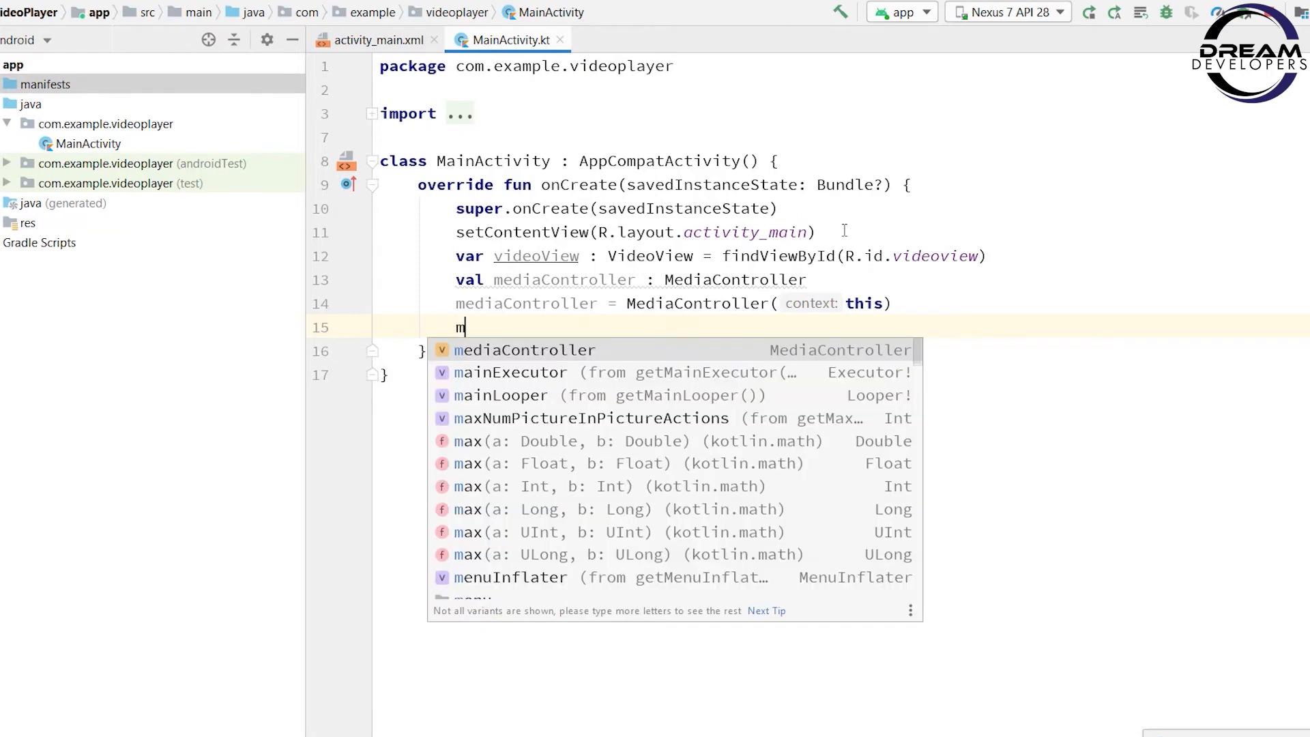
{"action": "type", "text": "ediaController.setAnchorView("}
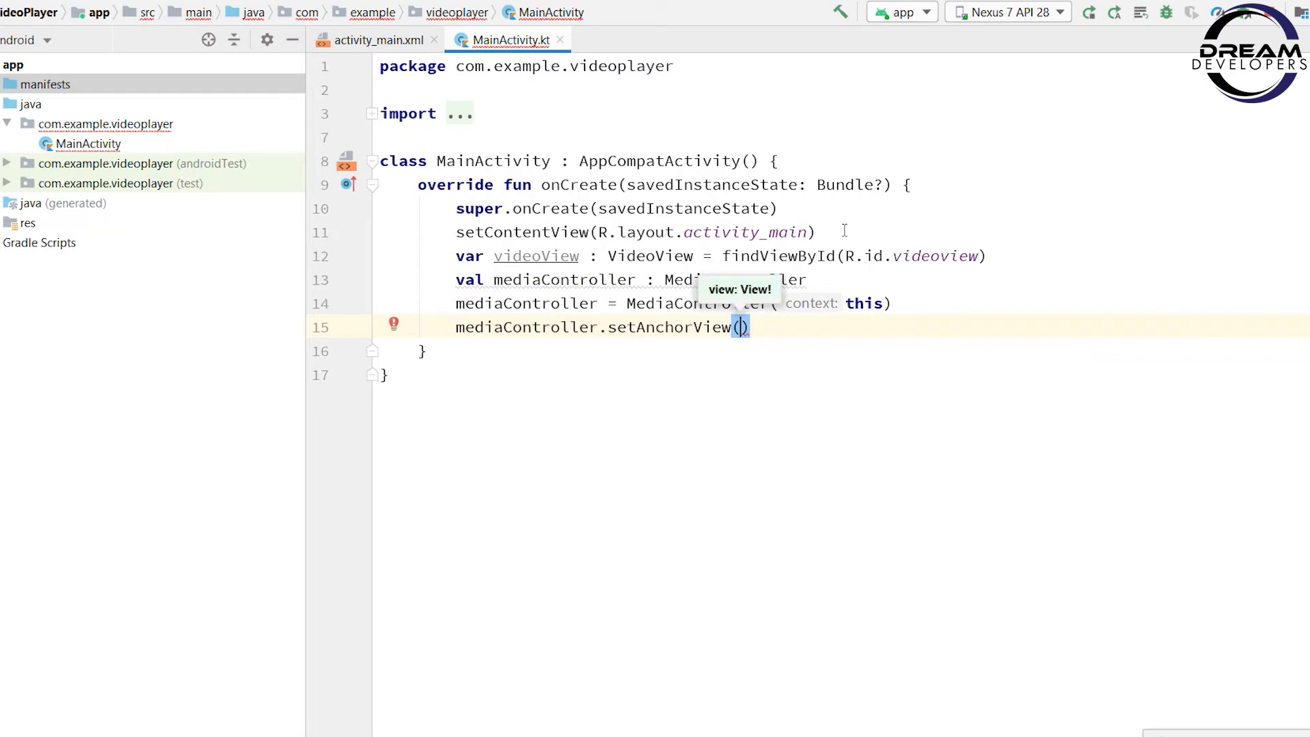
{"action": "type", "text": "vi"}
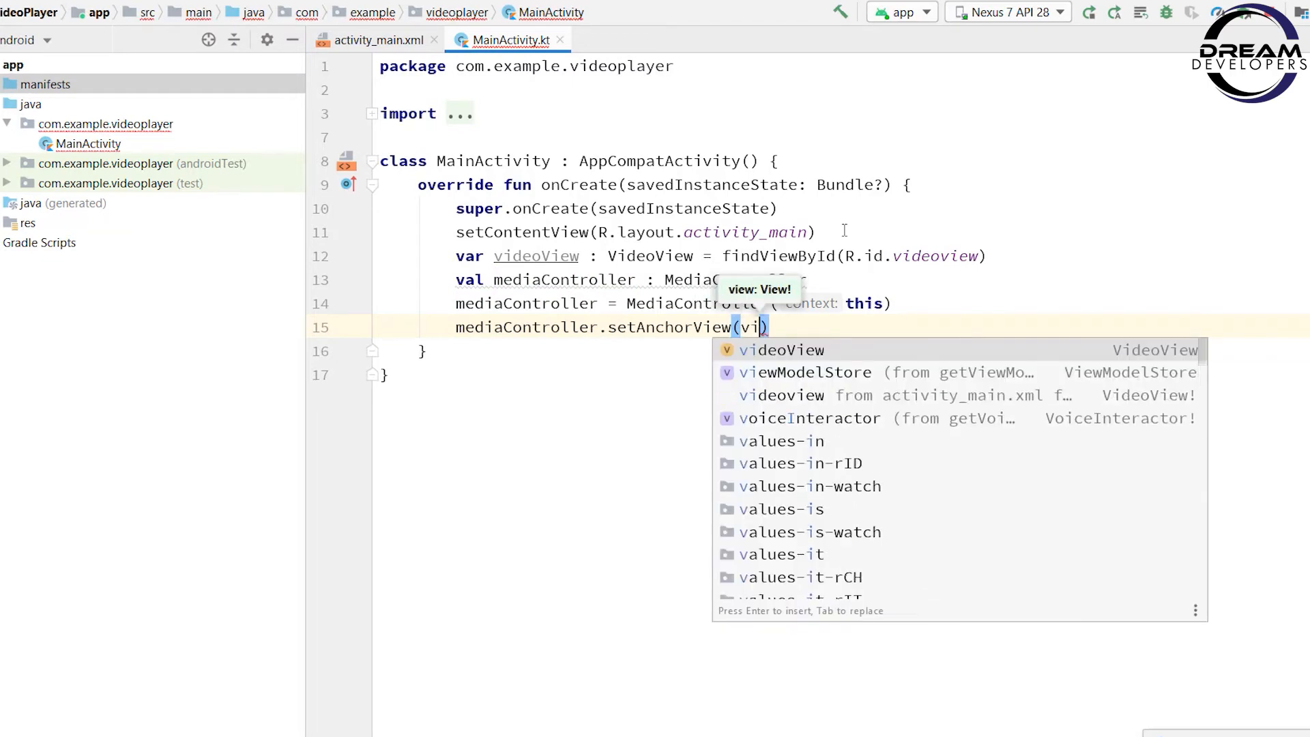
{"action": "key", "text": "Enter"}
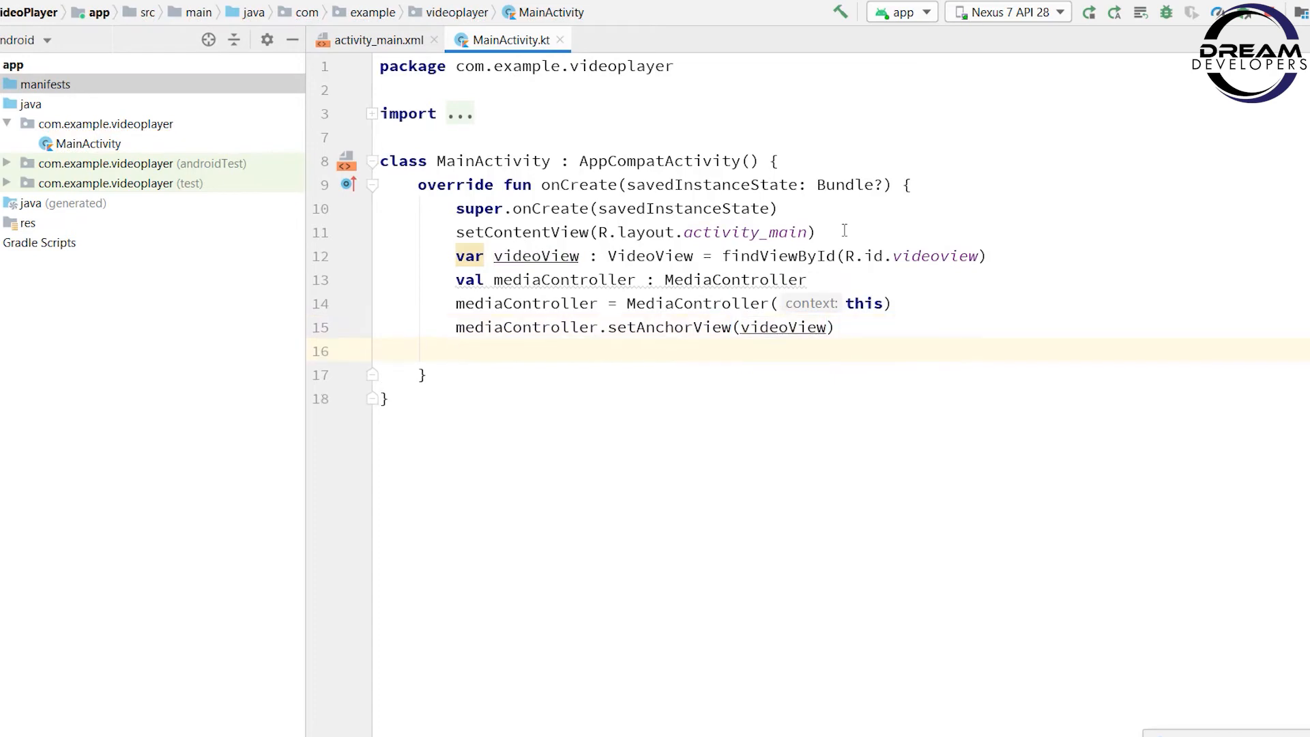
Step: Add videoView.setVideoPath("") and videoView.start() lines in onCreate
{"action": "type", "text": "vi"}
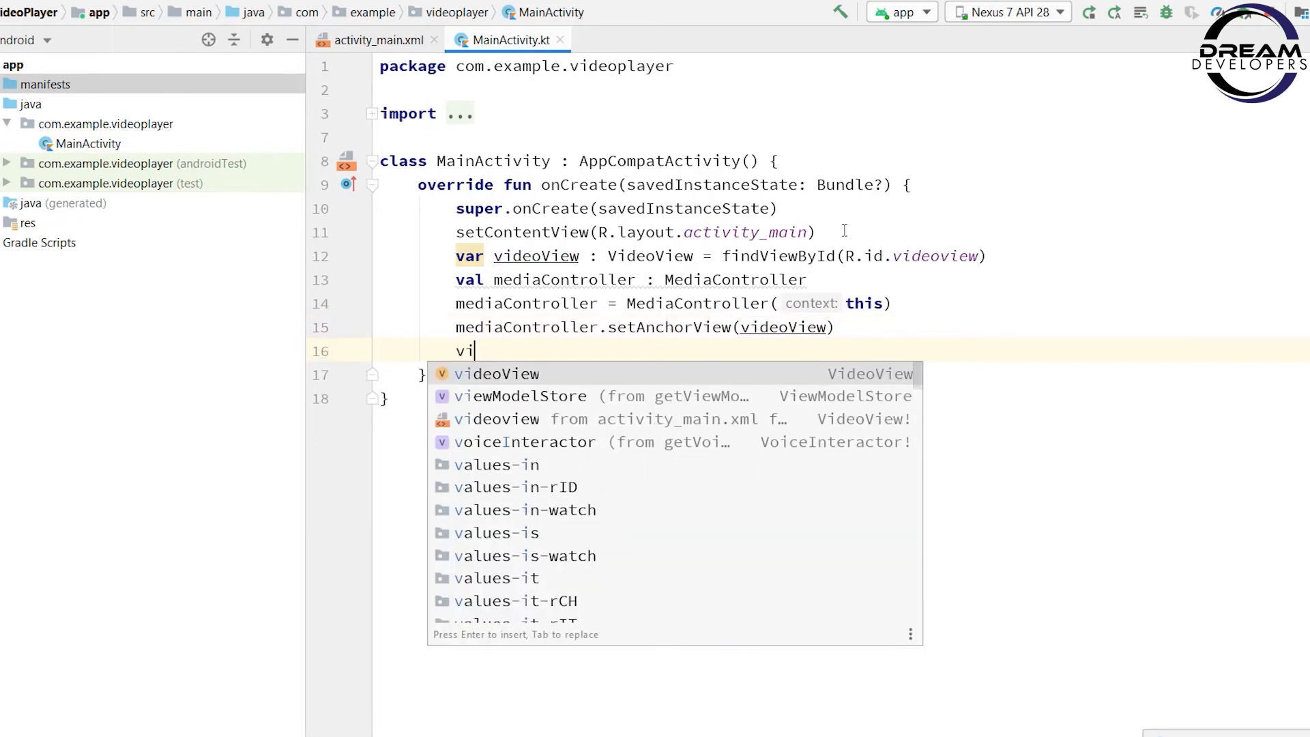
{"action": "type", "text": "deoView.s"}
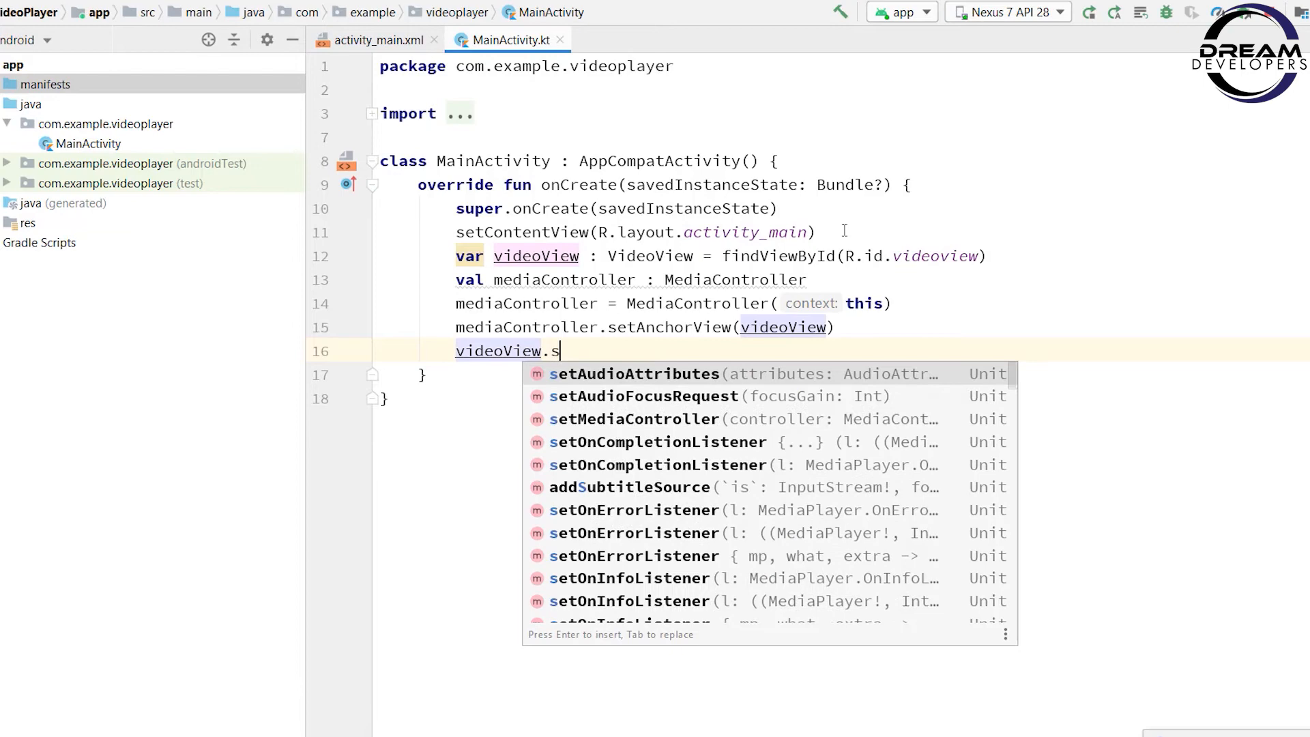
{"action": "type", "text": "etVideoPath(\""}
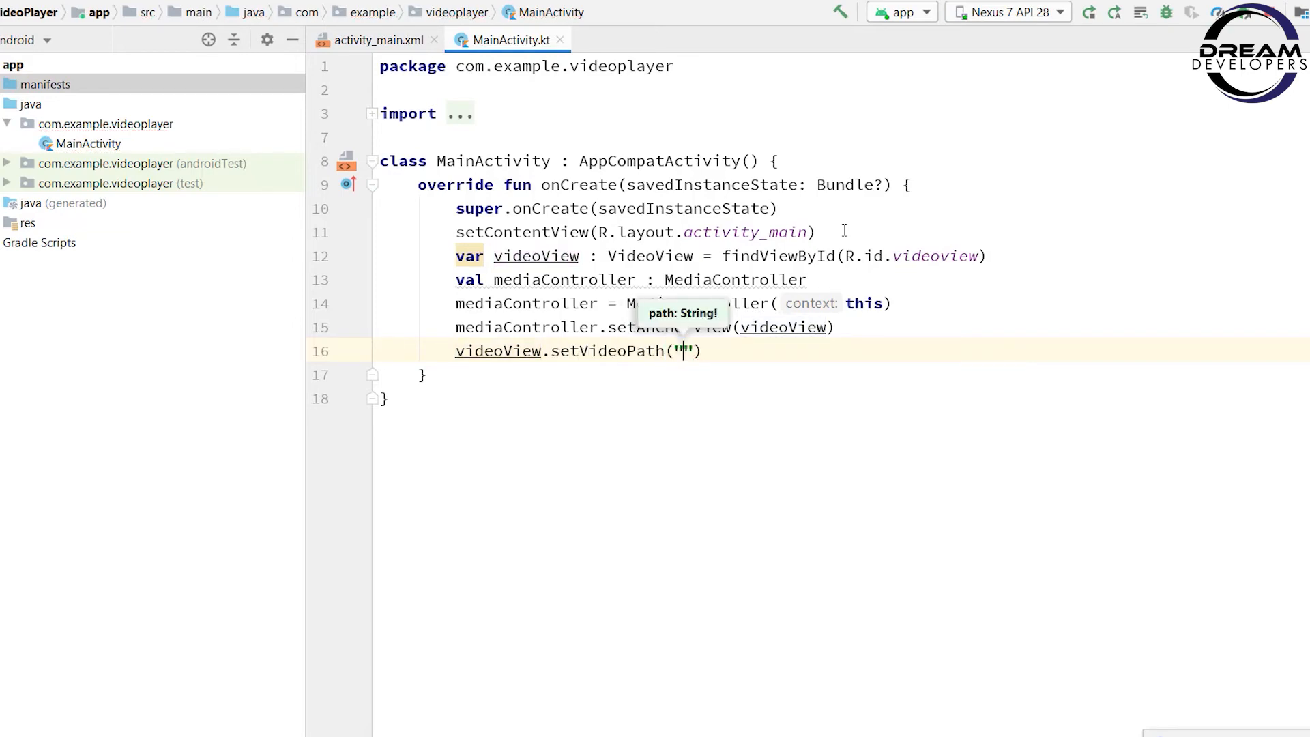
{"action": "key", "text": "enter"}
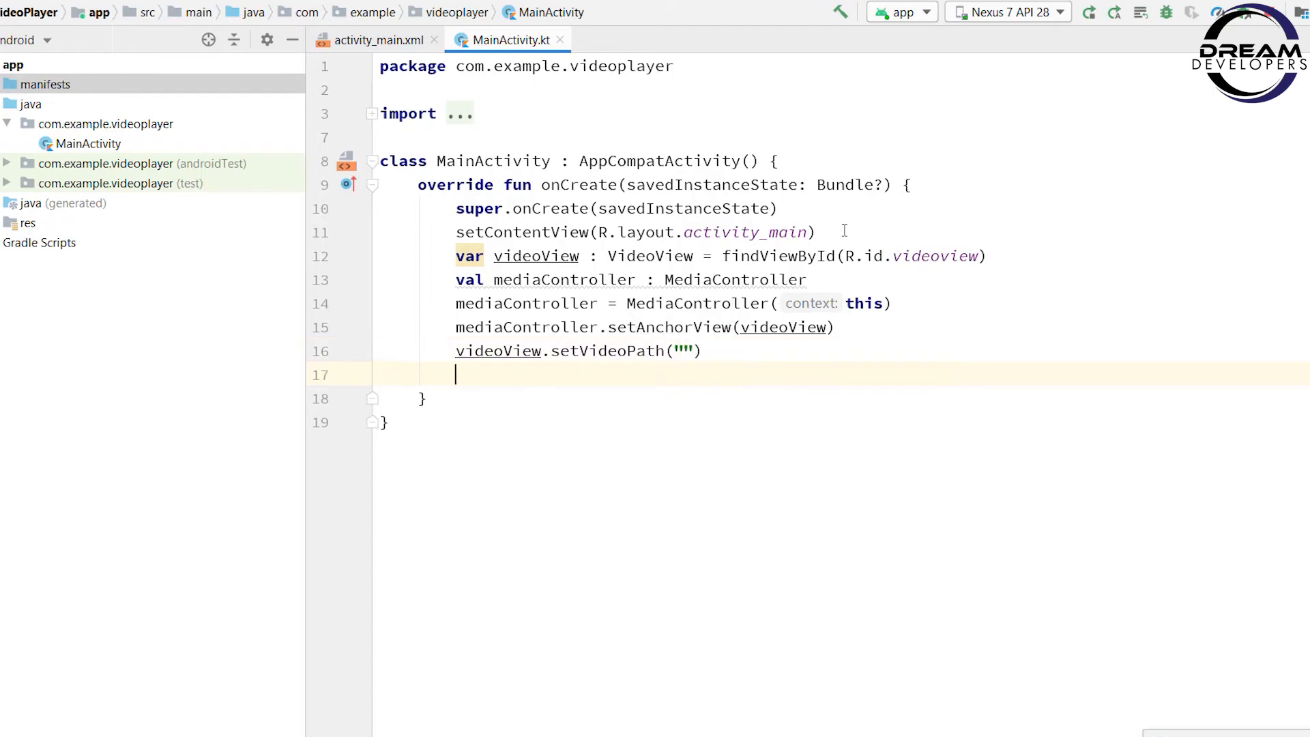
{"action": "type", "text": "videoView"}
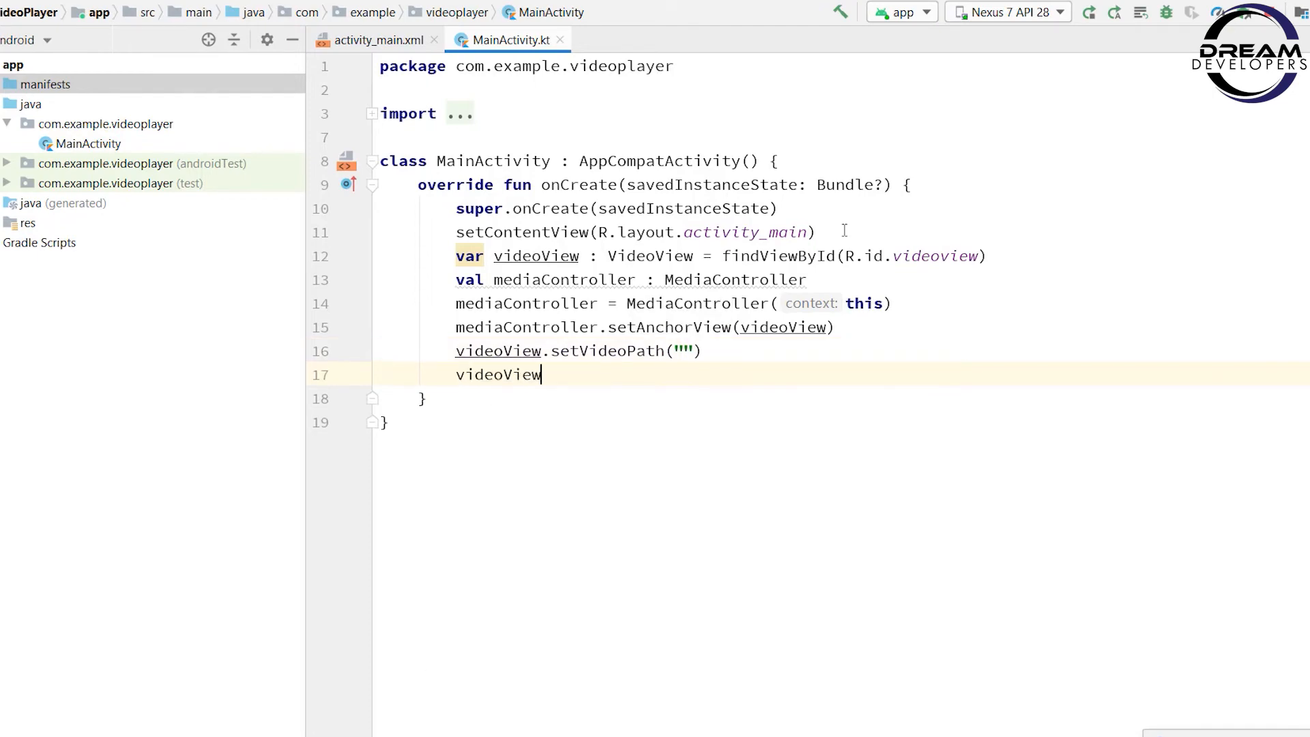
{"action": "type", "text": ".start("}
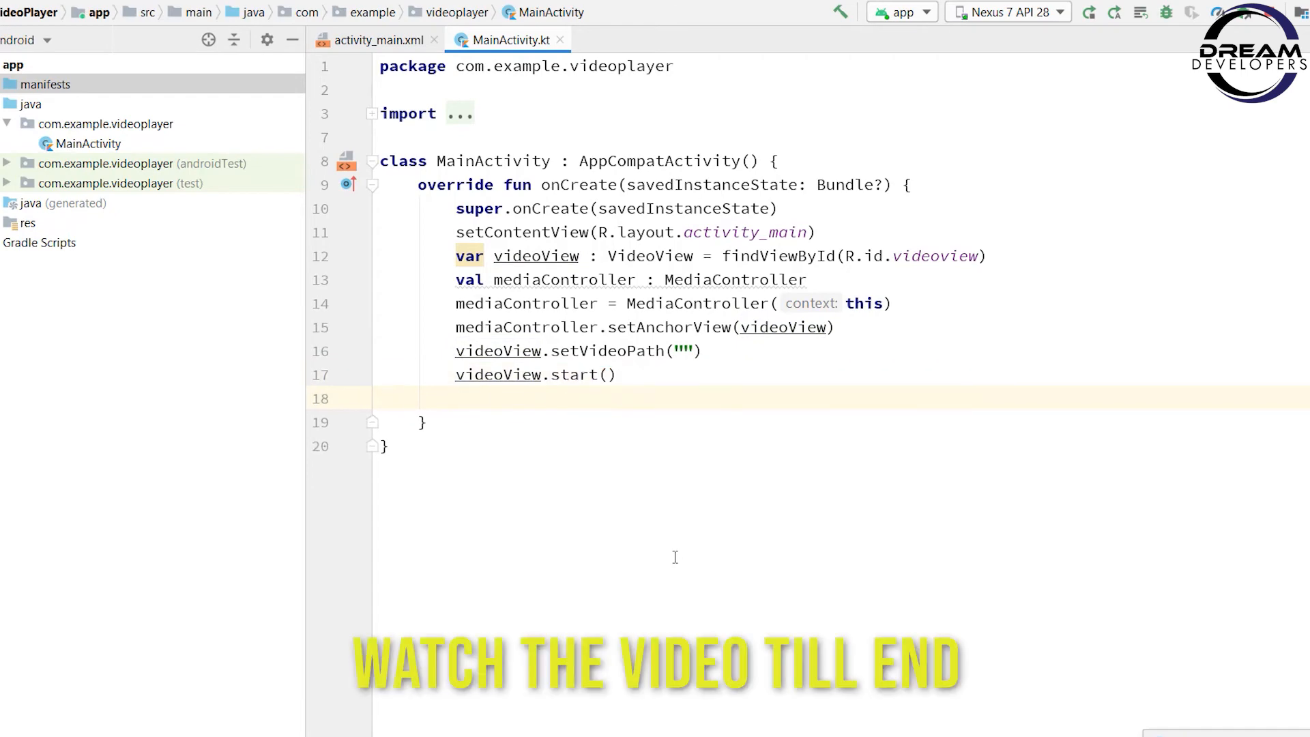
Step: Attach the controller with videoView.setMediaController(mediaController)
{"action": "type", "text": "videoView."}
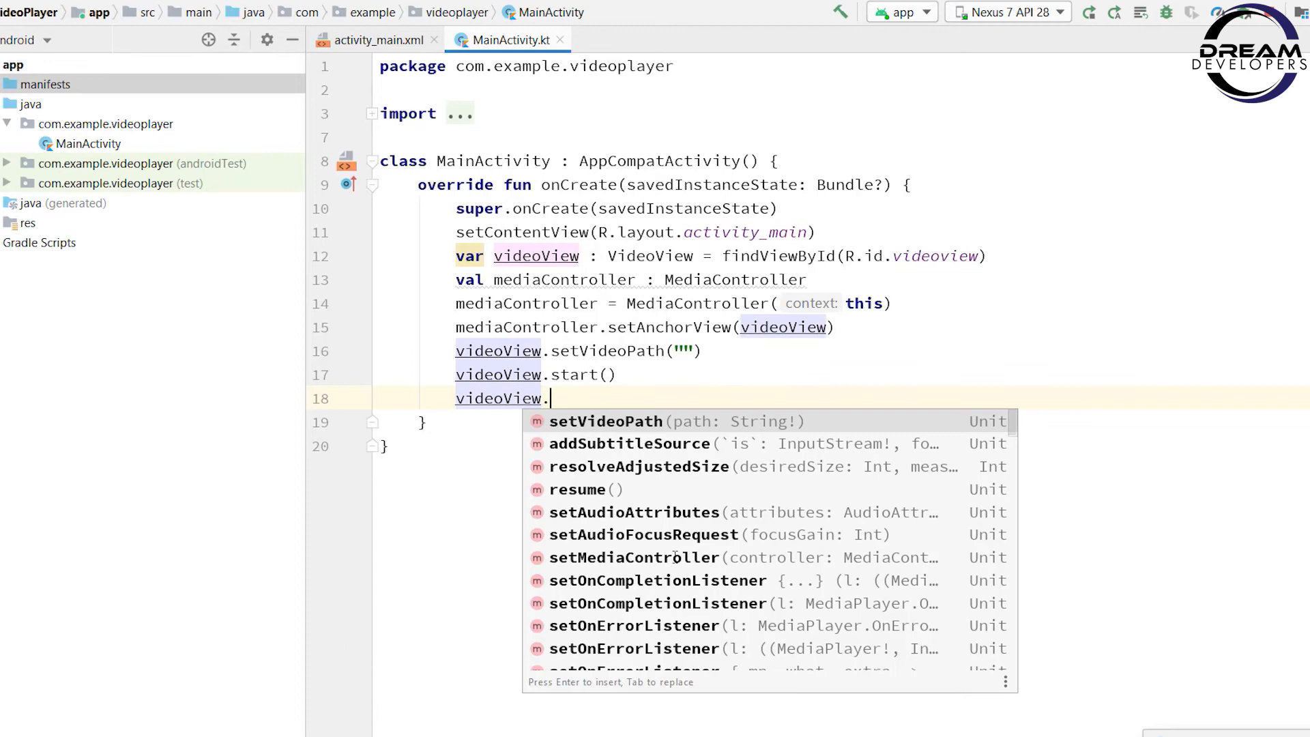
{"action": "type", "text": "setMediaController("}
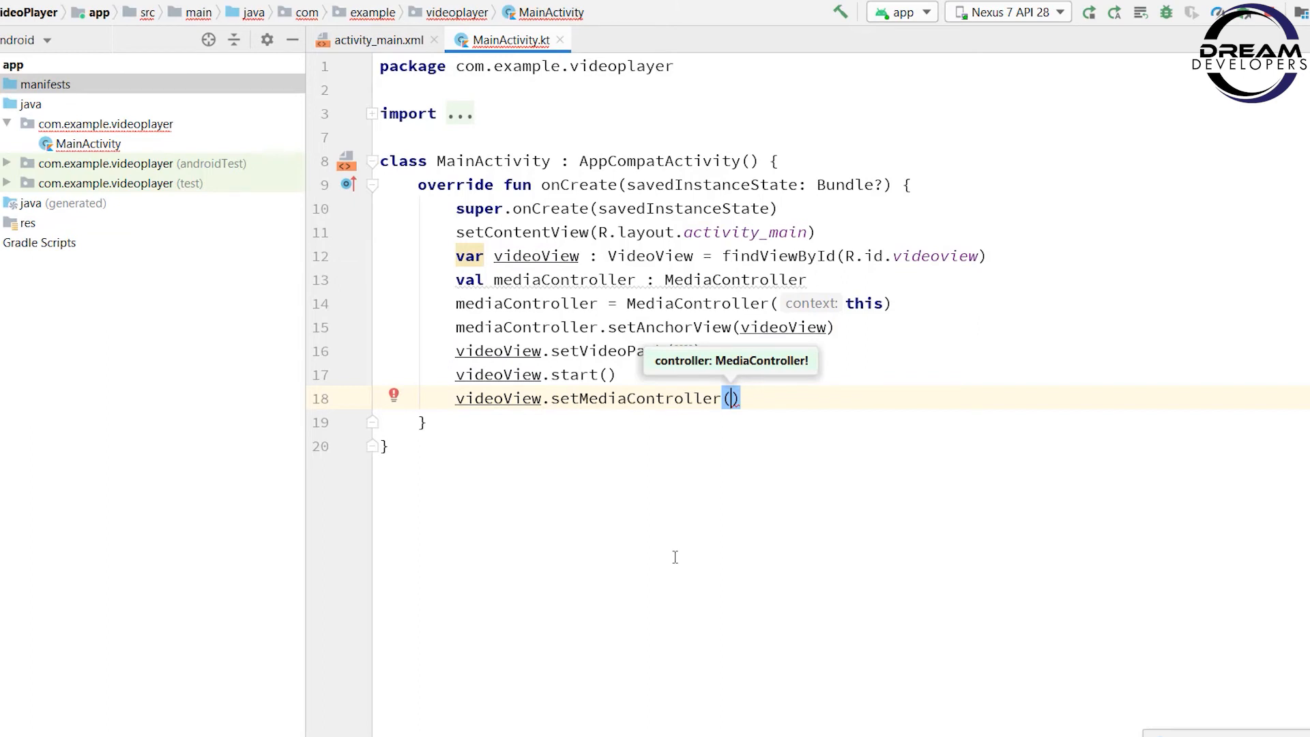
{"action": "type", "text": "mediaController"}
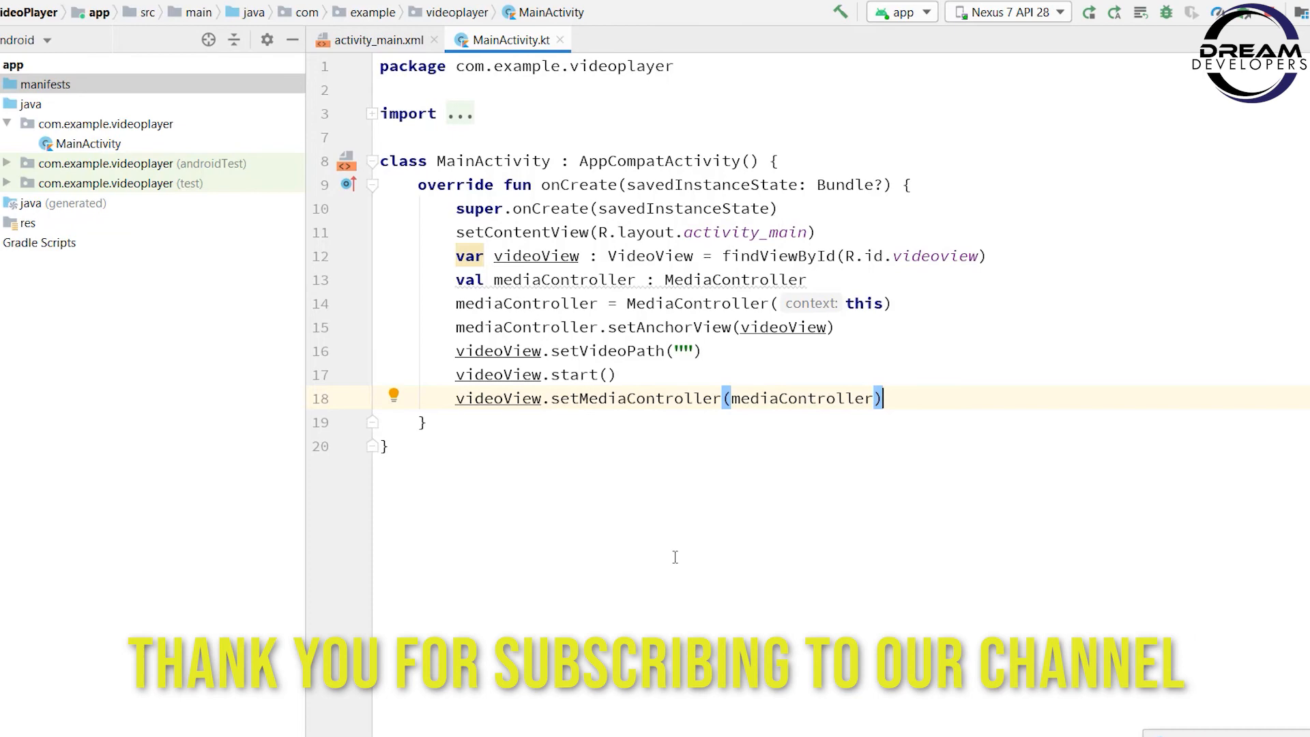
{"action": "left_click", "coordinate": [46, 83]}
{"action": "type", "text": "<"}
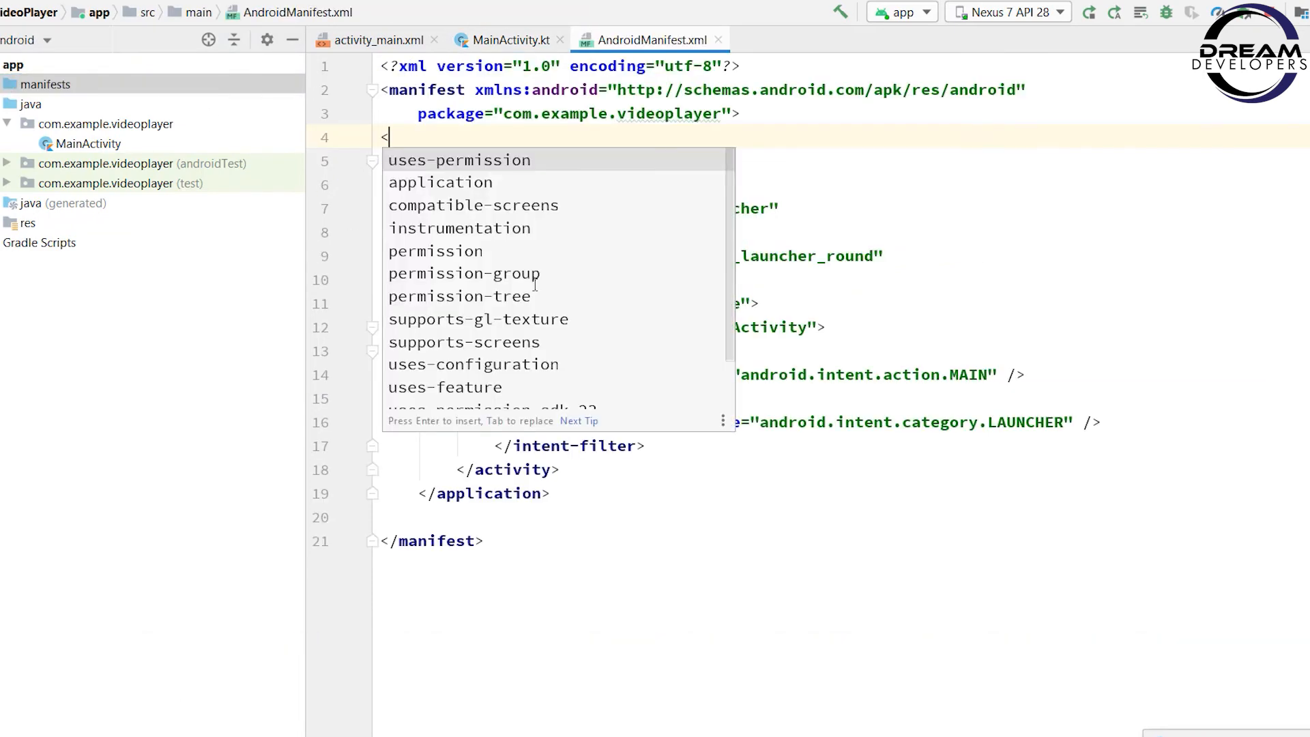
Step: Insert a uses-permission tag with android:name above <application> in AndroidManifest.xml
{"action": "left_click", "coordinate": [458, 159]}
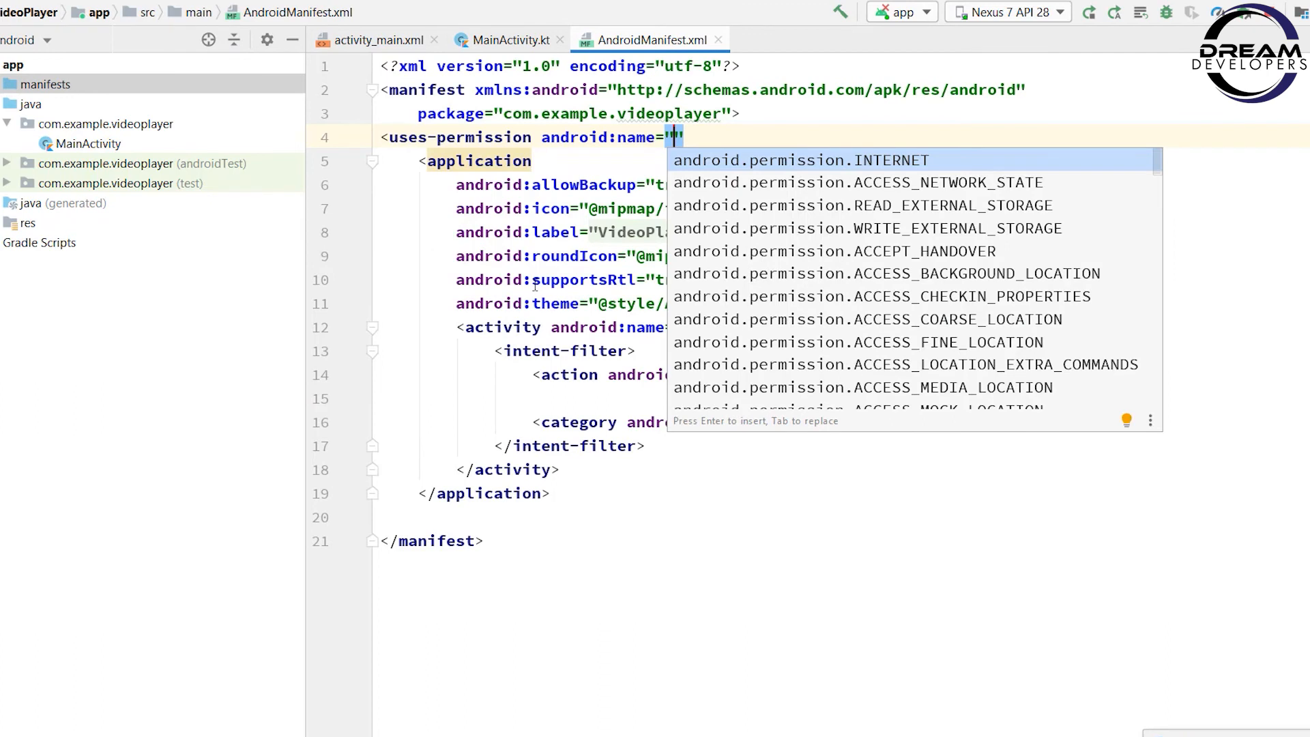